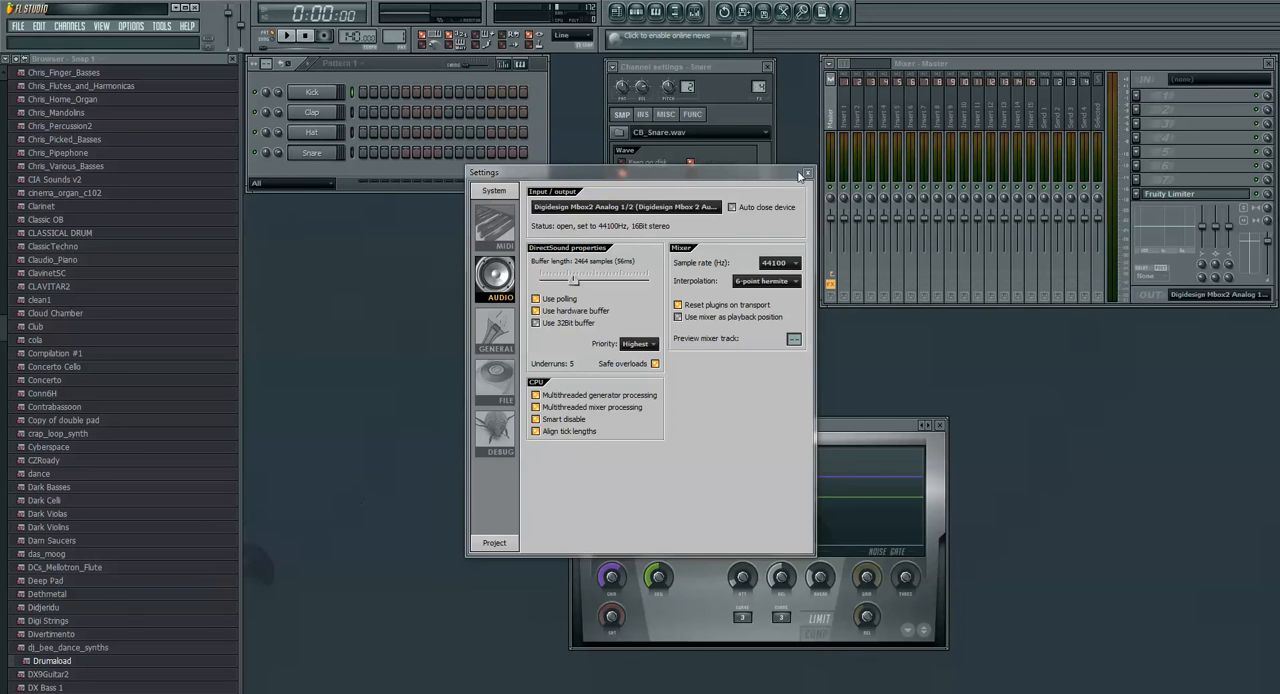
Close audio settings, add the EWQLSOGoldVST instrument channel, and reposition its window
{"action": "left_click", "coordinate": [806, 173]}
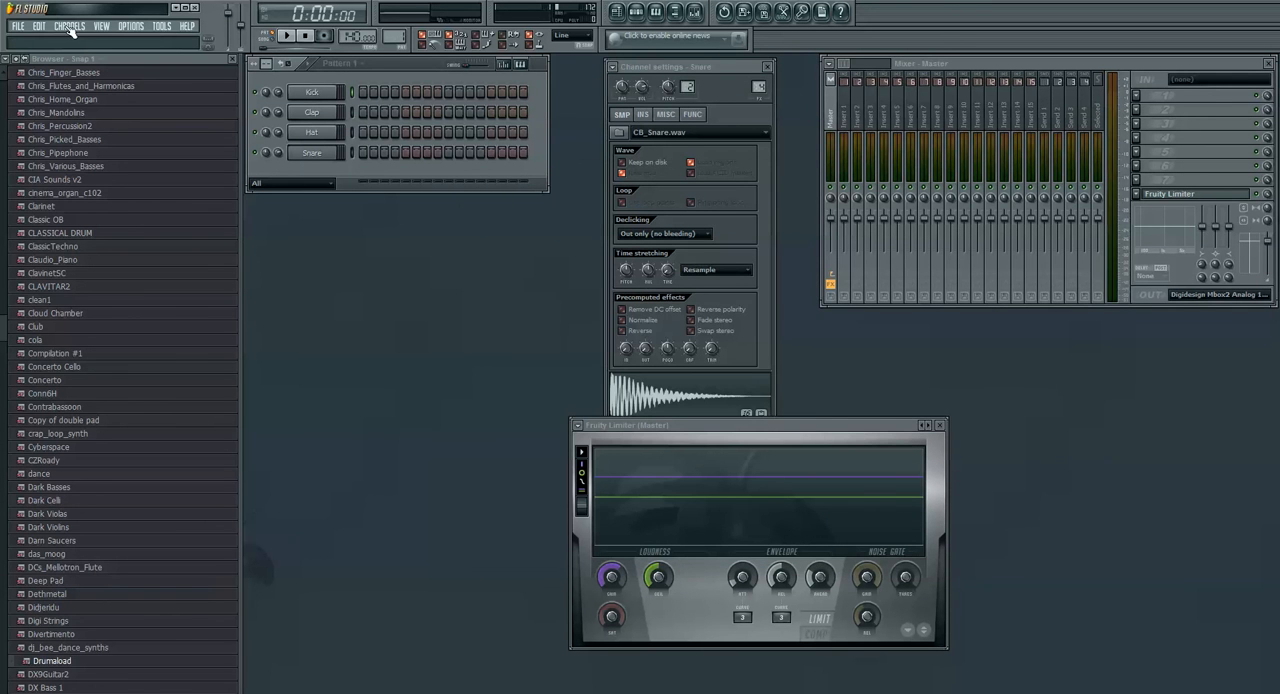
{"action": "left_click", "coordinate": [69, 25]}
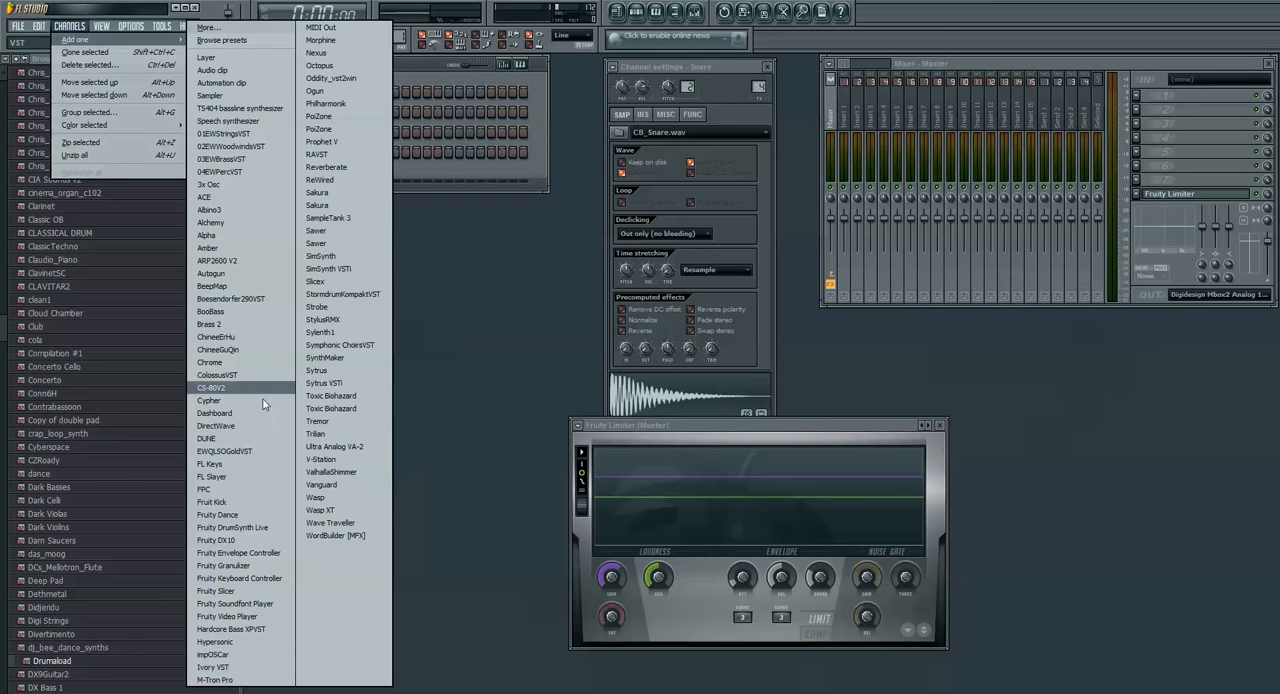
{"action": "mouse_move", "coordinate": [227, 438]}
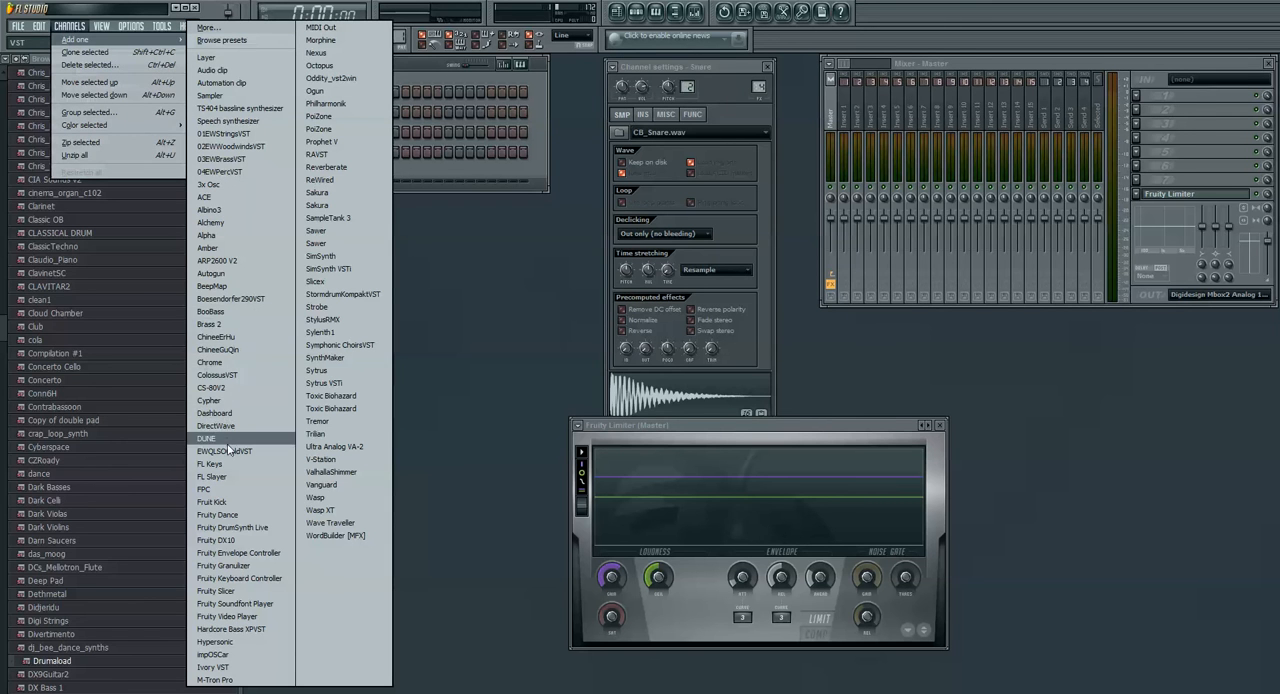
{"action": "left_click", "coordinate": [224, 451]}
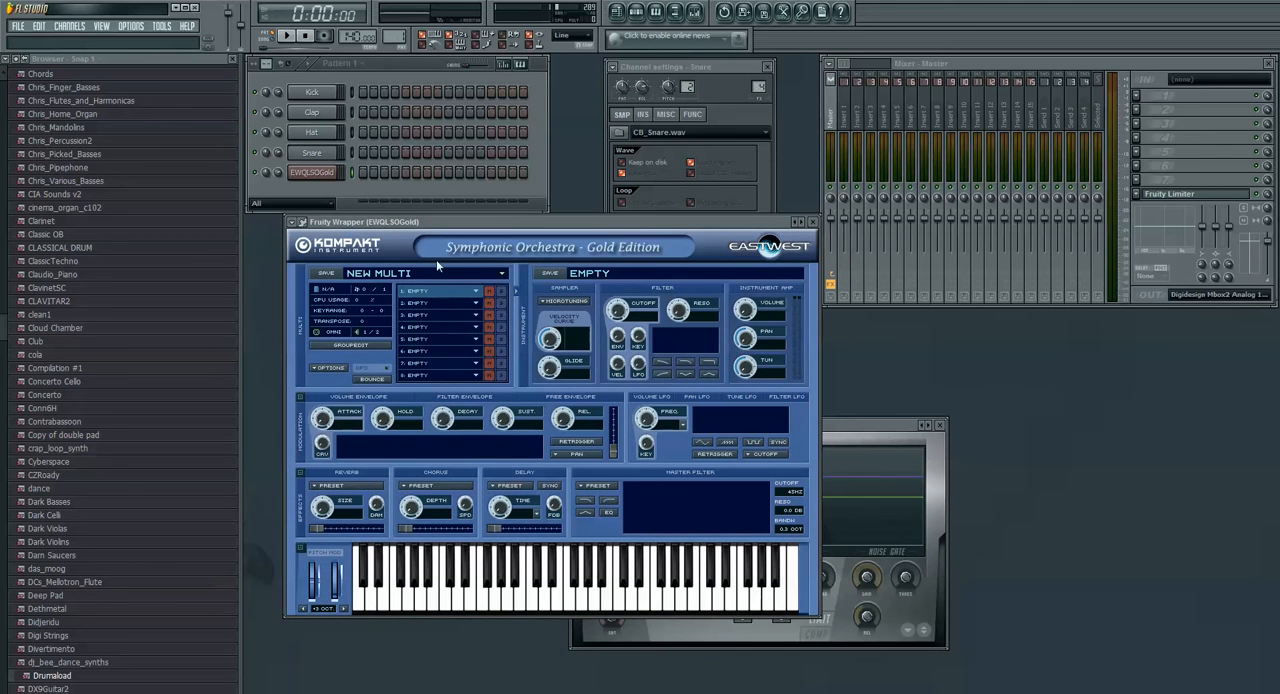
{"action": "left_click_drag", "start_coordinate": [450, 221], "coordinate": [455, 233]}
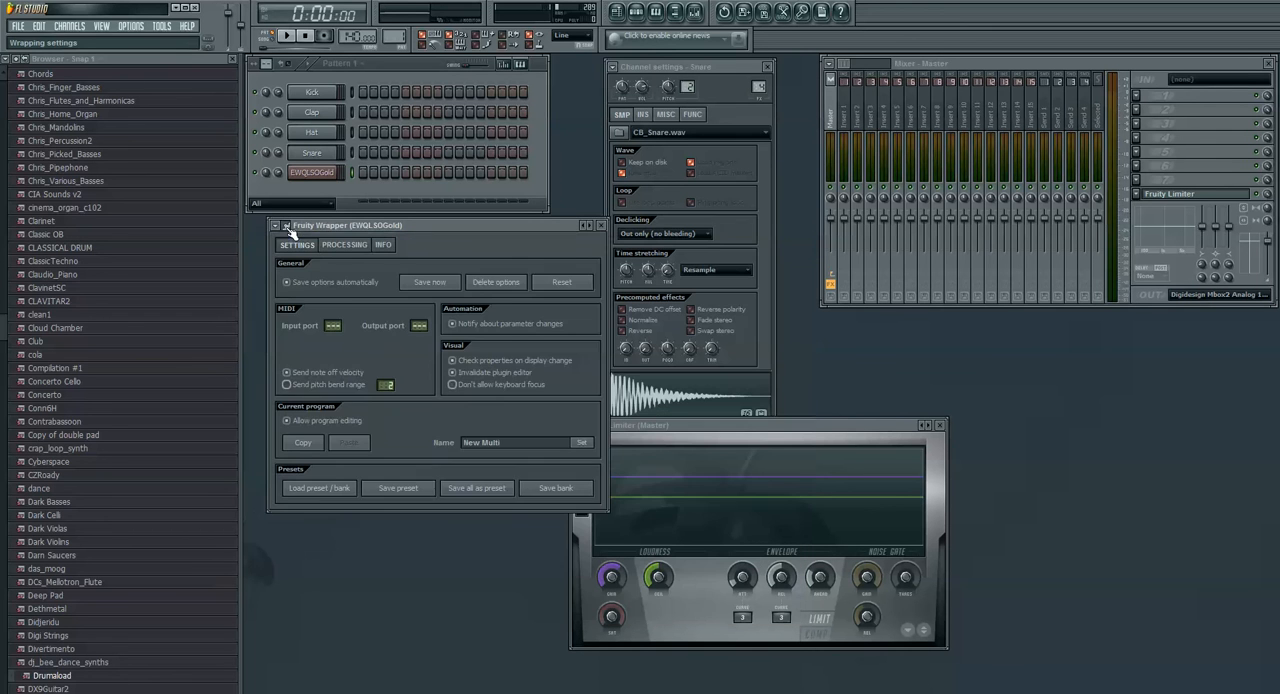
Show the plugin's Processing options listing its eight stereo outputs
{"action": "left_click", "coordinate": [344, 244]}
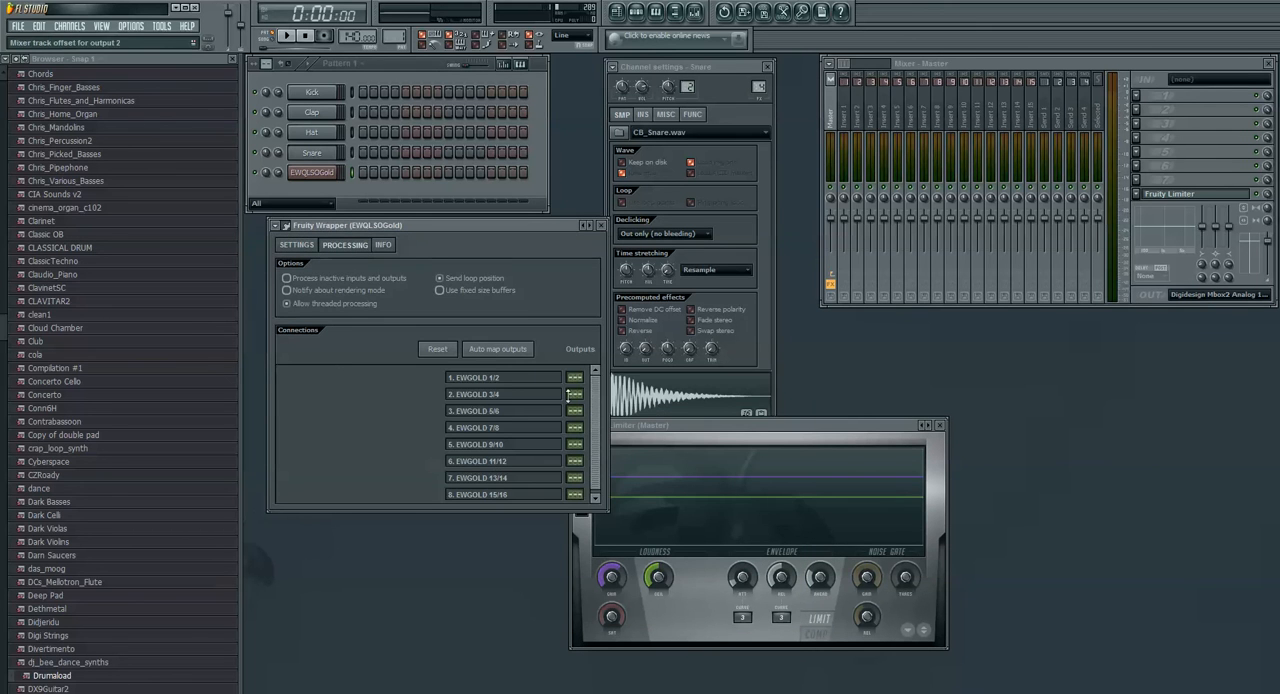
{"action": "mouse_move", "coordinate": [532, 301]}
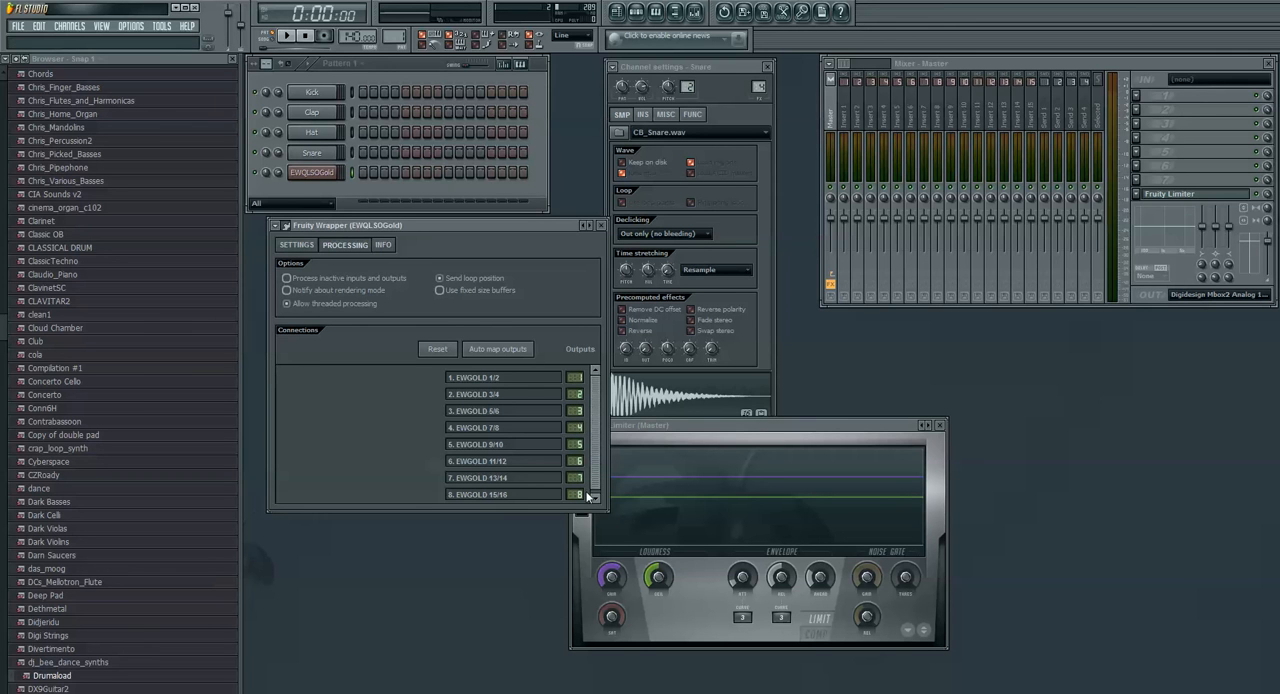
{"action": "mouse_move", "coordinate": [543, 375]}
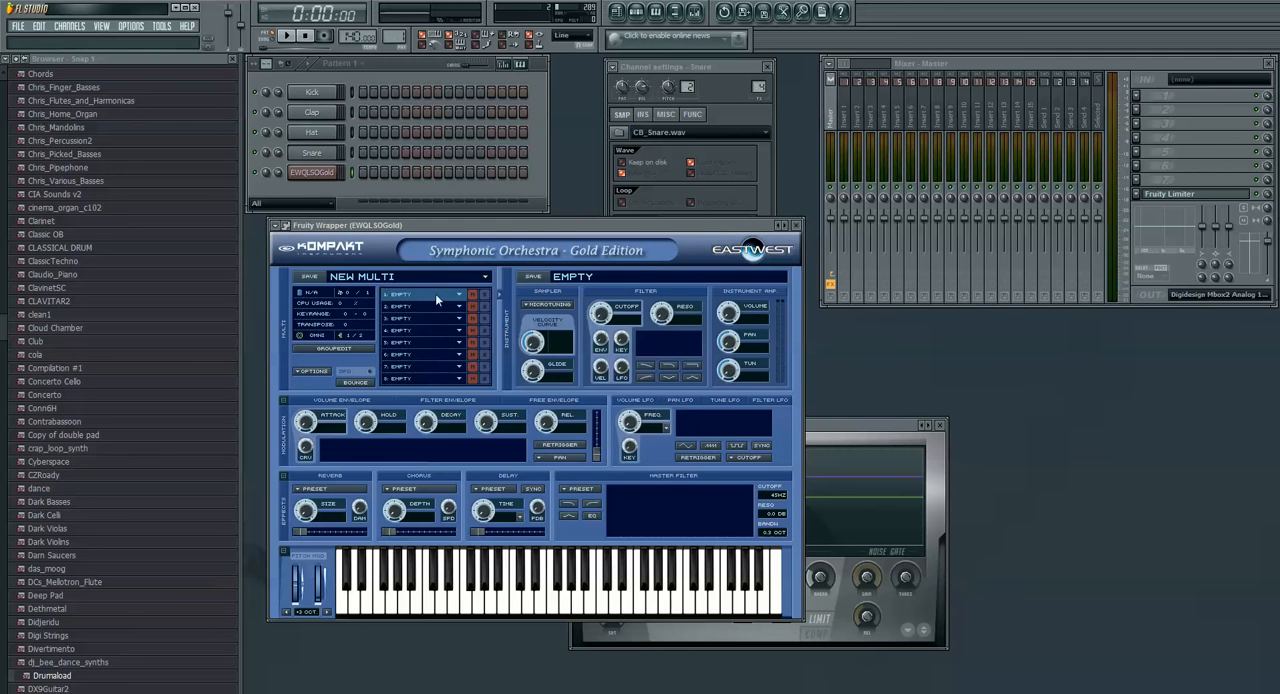
Load the cello patch C VCS QUICK UP DN into Kontakt slot 1
{"action": "left_click", "coordinate": [420, 294]}
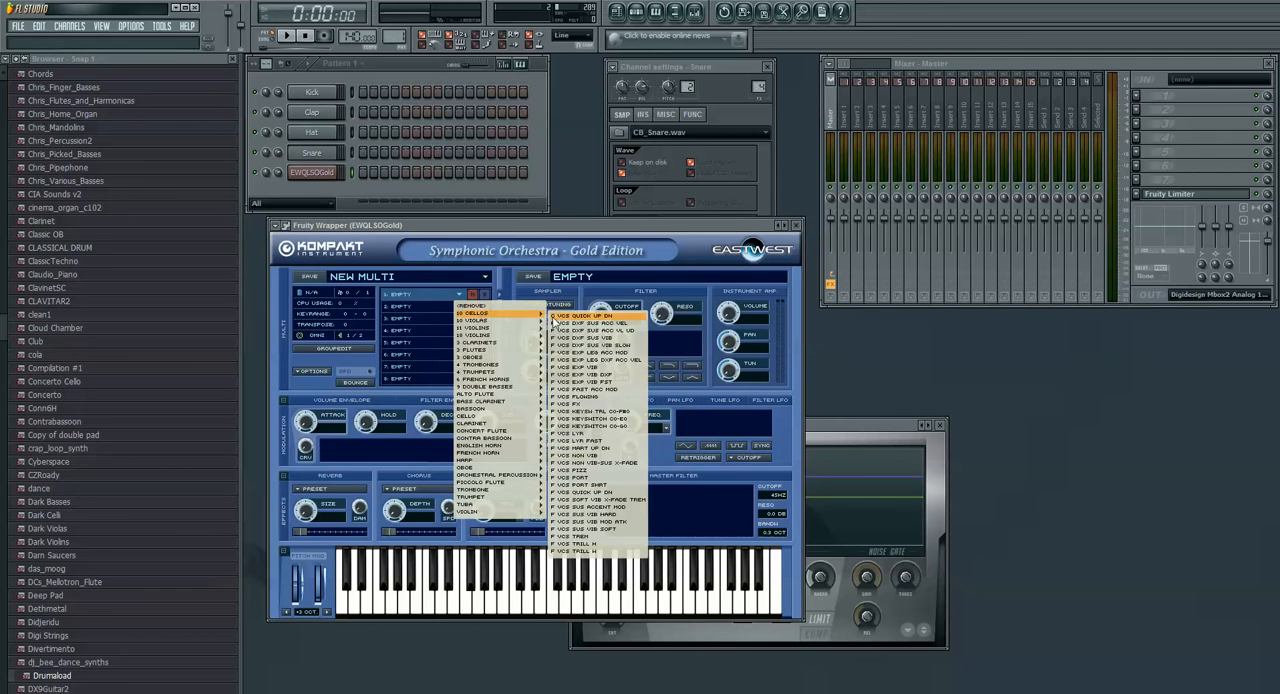
{"action": "left_click", "coordinate": [580, 316]}
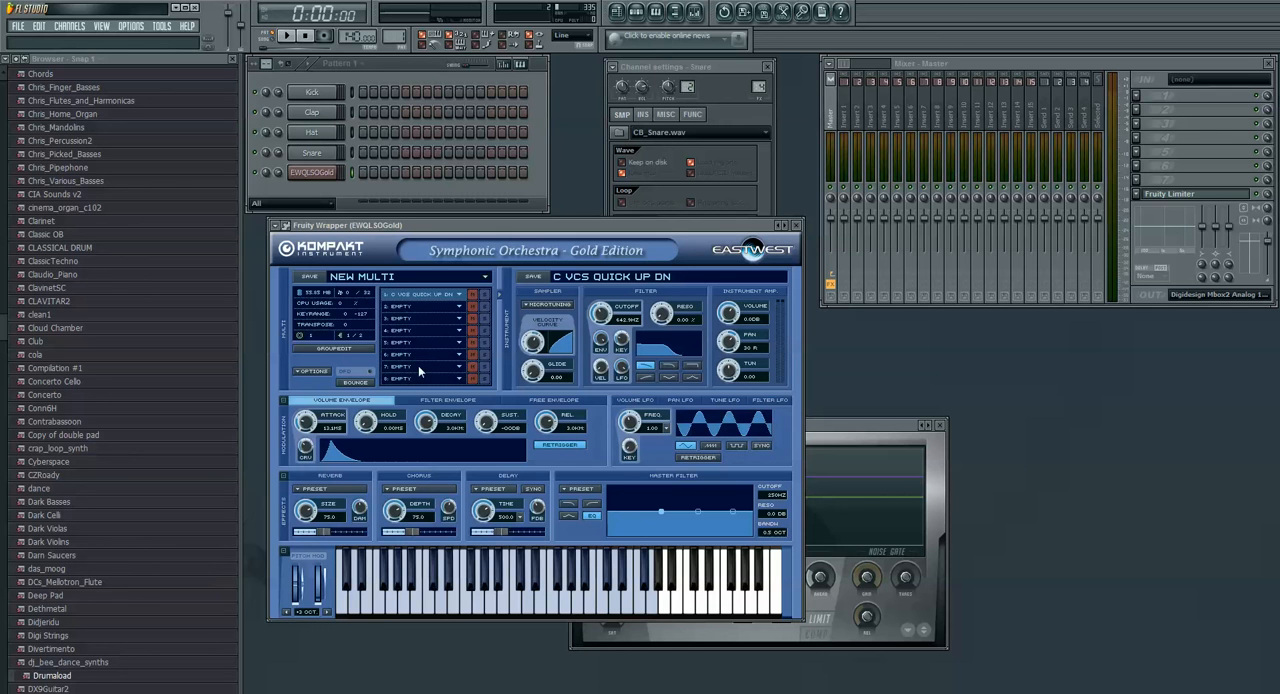
{"action": "mouse_move", "coordinate": [497, 578]}
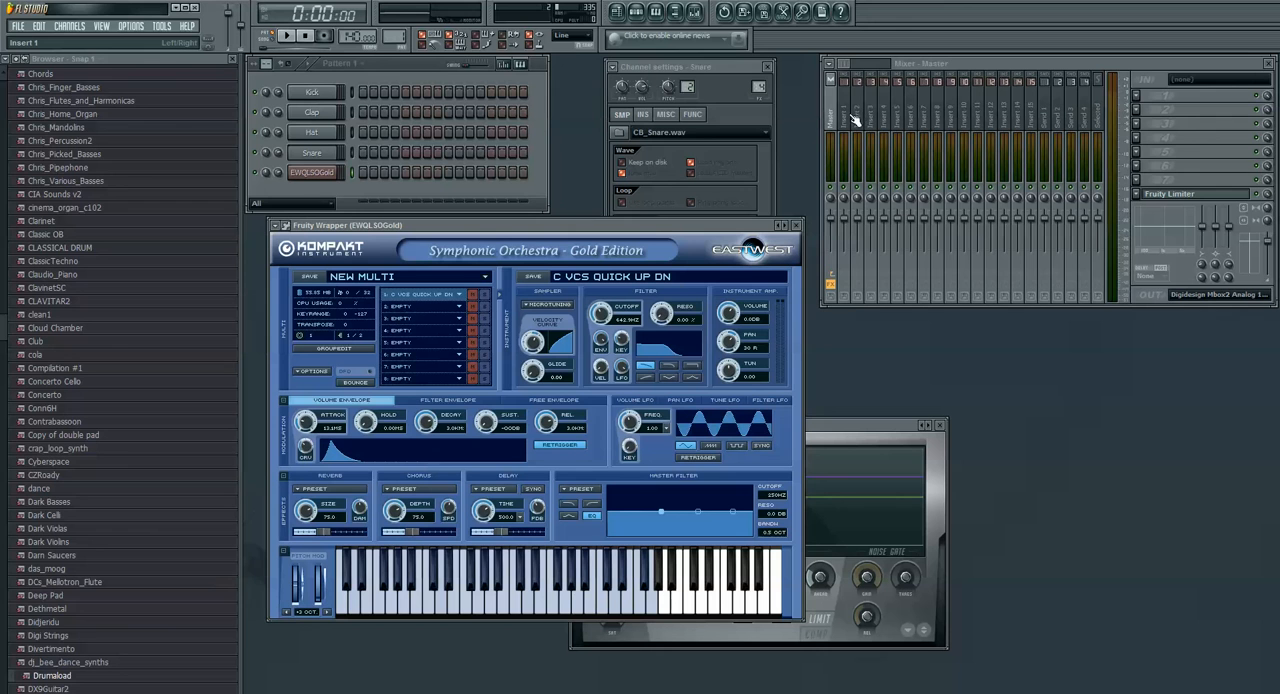
{"action": "mouse_move", "coordinate": [848, 160]}
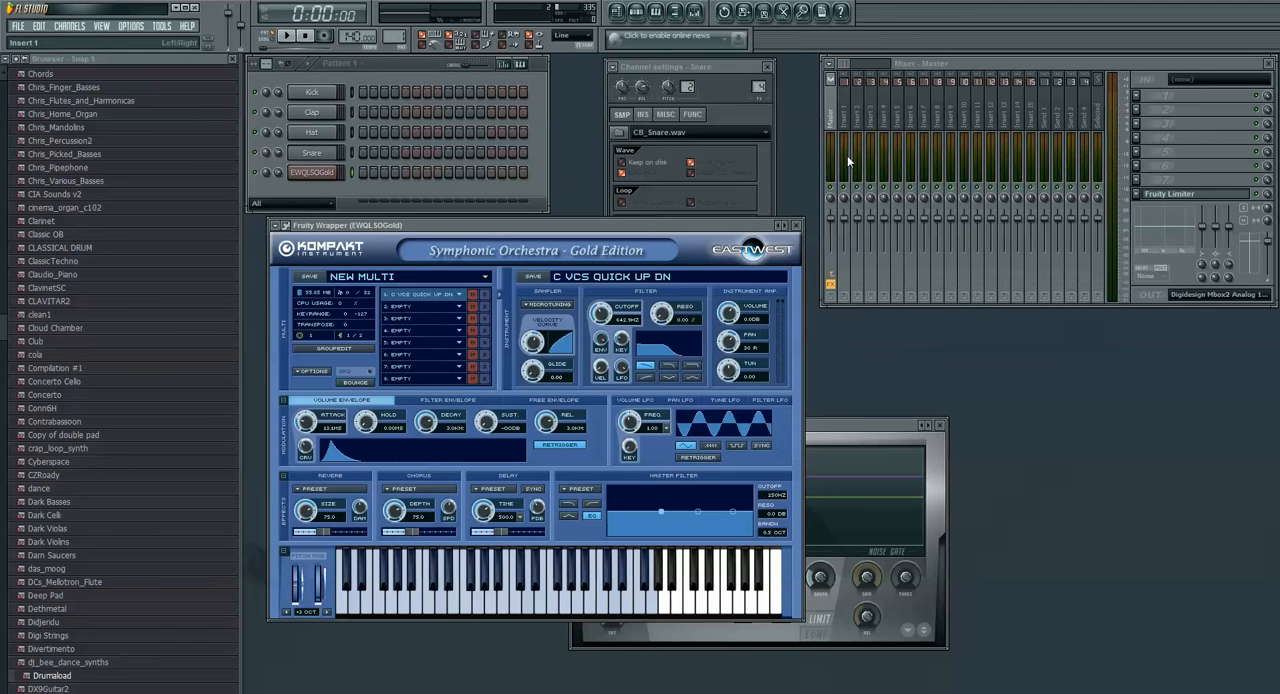
{"action": "mouse_move", "coordinate": [847, 167]}
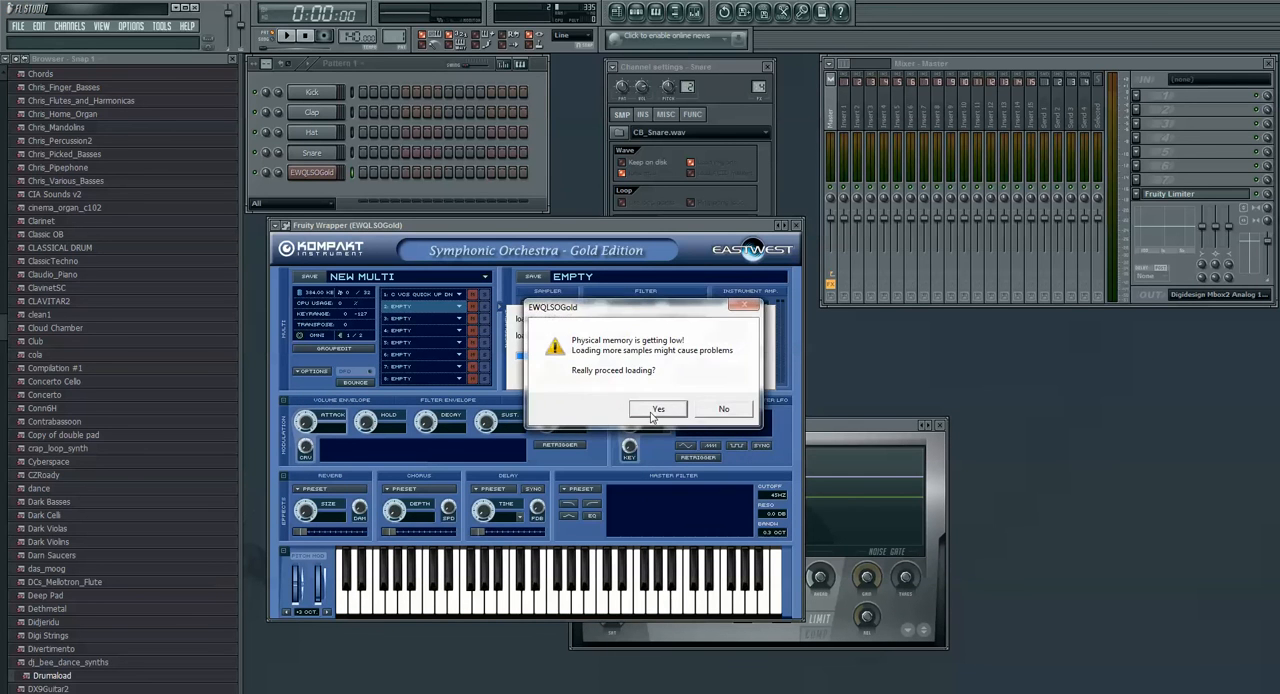
Confirm the low-memory warning so F 6FH PORT loads into slot 2
{"action": "left_click", "coordinate": [658, 409]}
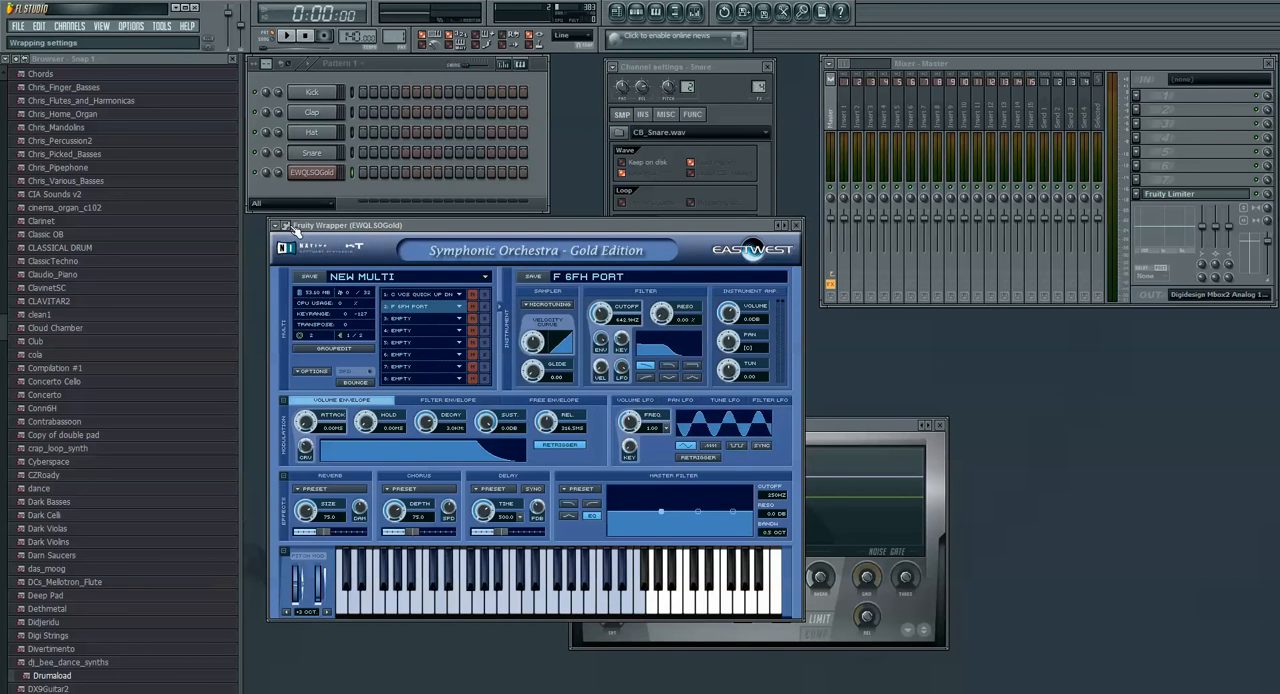
{"action": "mouse_move", "coordinate": [490, 612]}
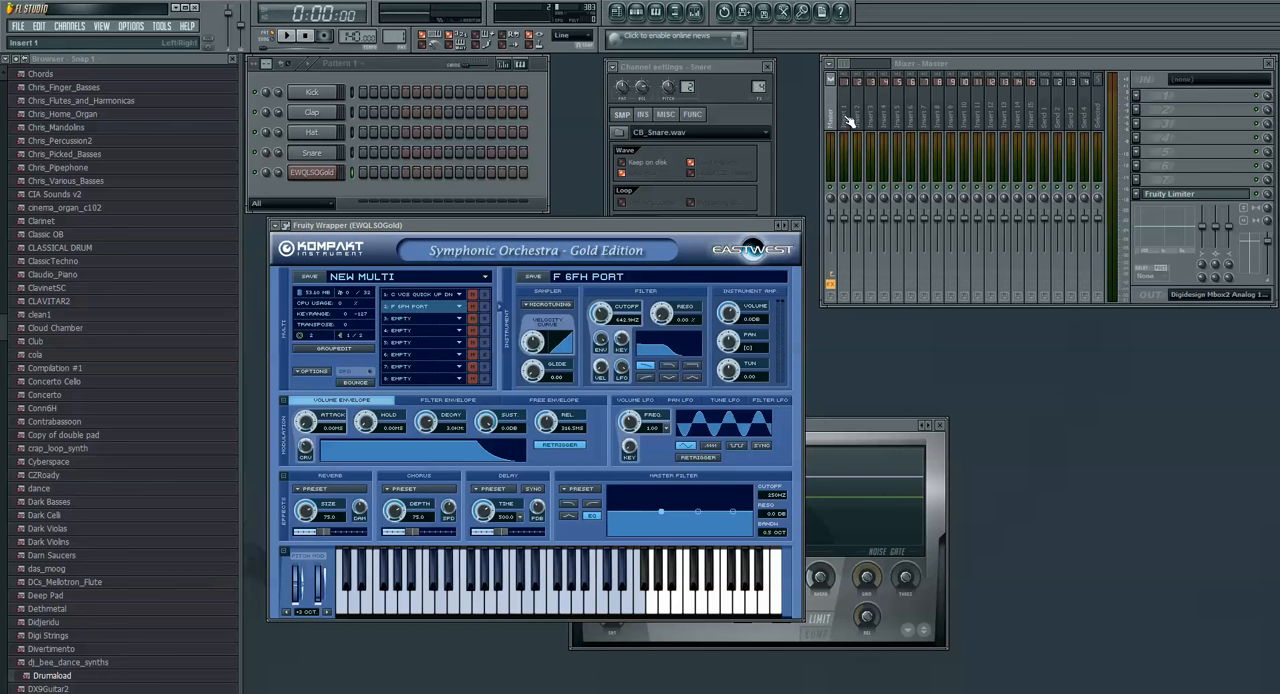
{"action": "mouse_move", "coordinate": [475, 631]}
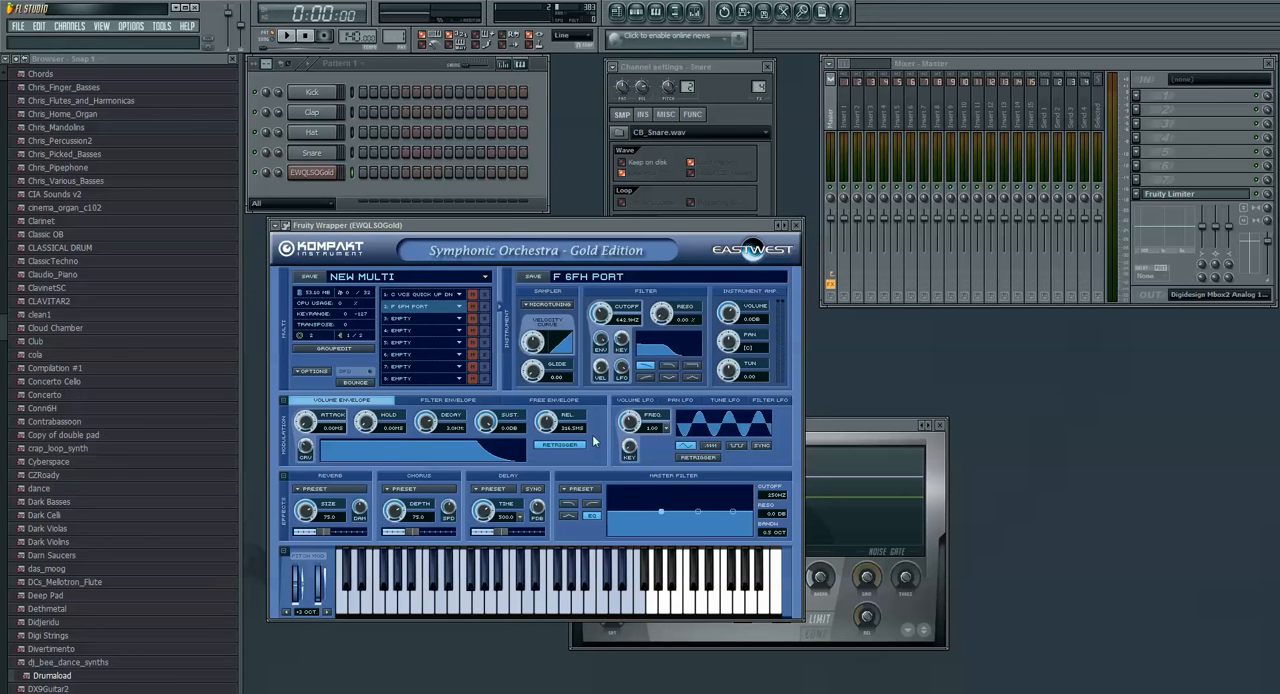
{"action": "mouse_move", "coordinate": [355, 341]}
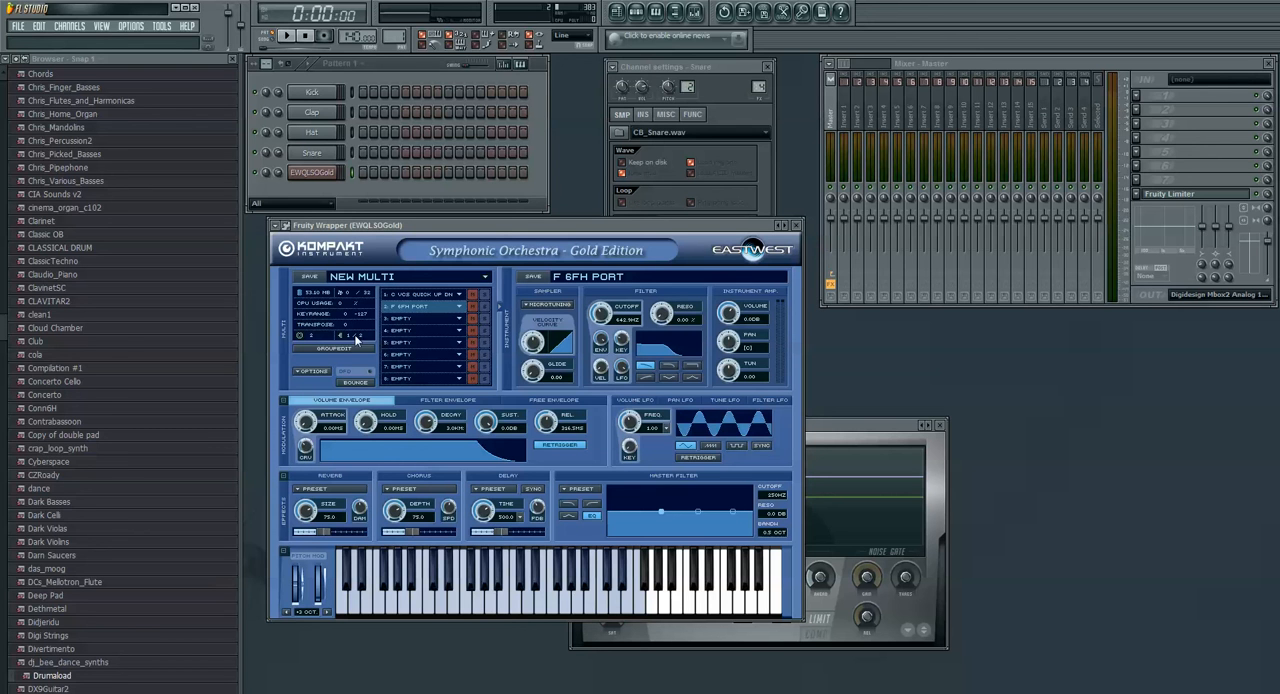
{"action": "mouse_move", "coordinate": [342, 342]}
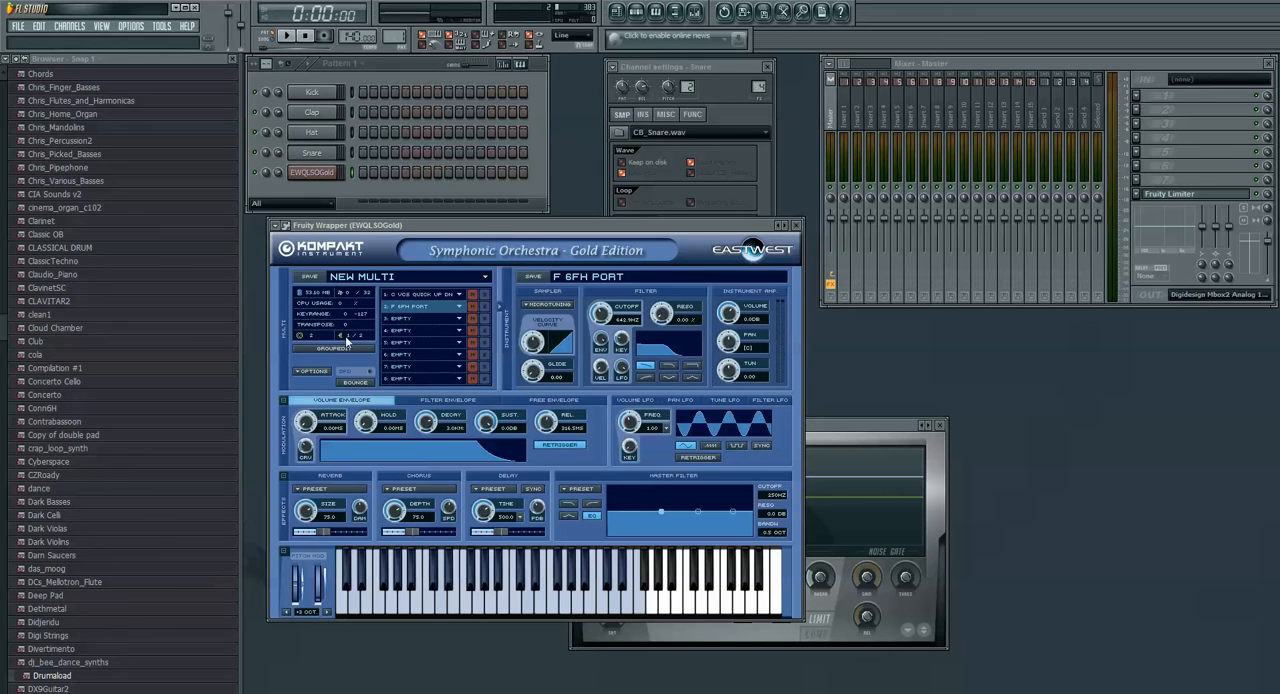
{"action": "mouse_move", "coordinate": [345, 342]}
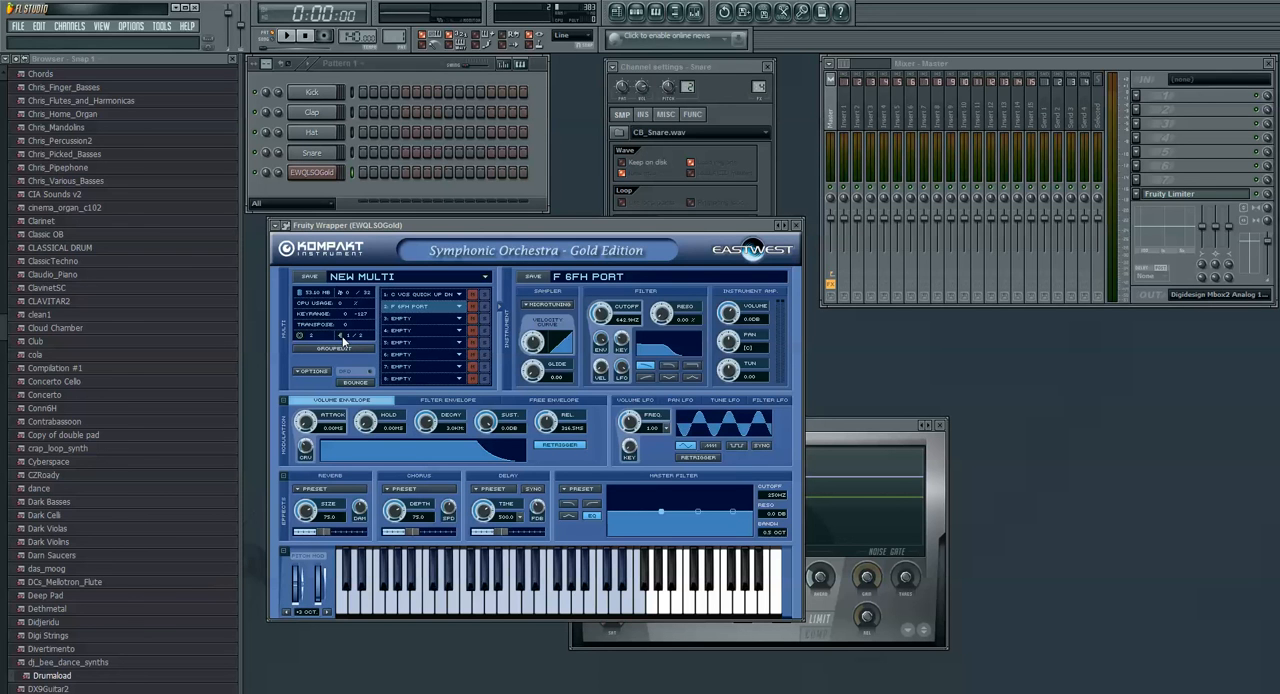
Change the F 6FH PORT horn patch's output from 1/2 to 3/4
{"action": "left_click", "coordinate": [340, 337]}
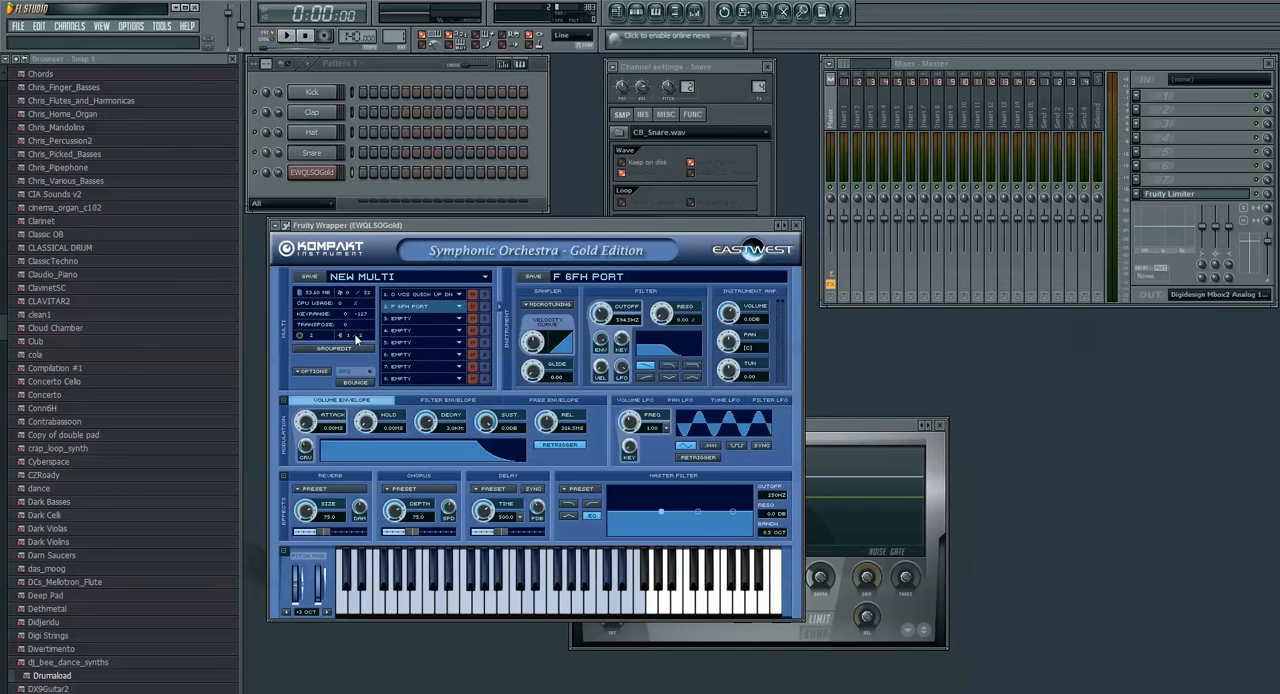
{"action": "left_click", "coordinate": [355, 337]}
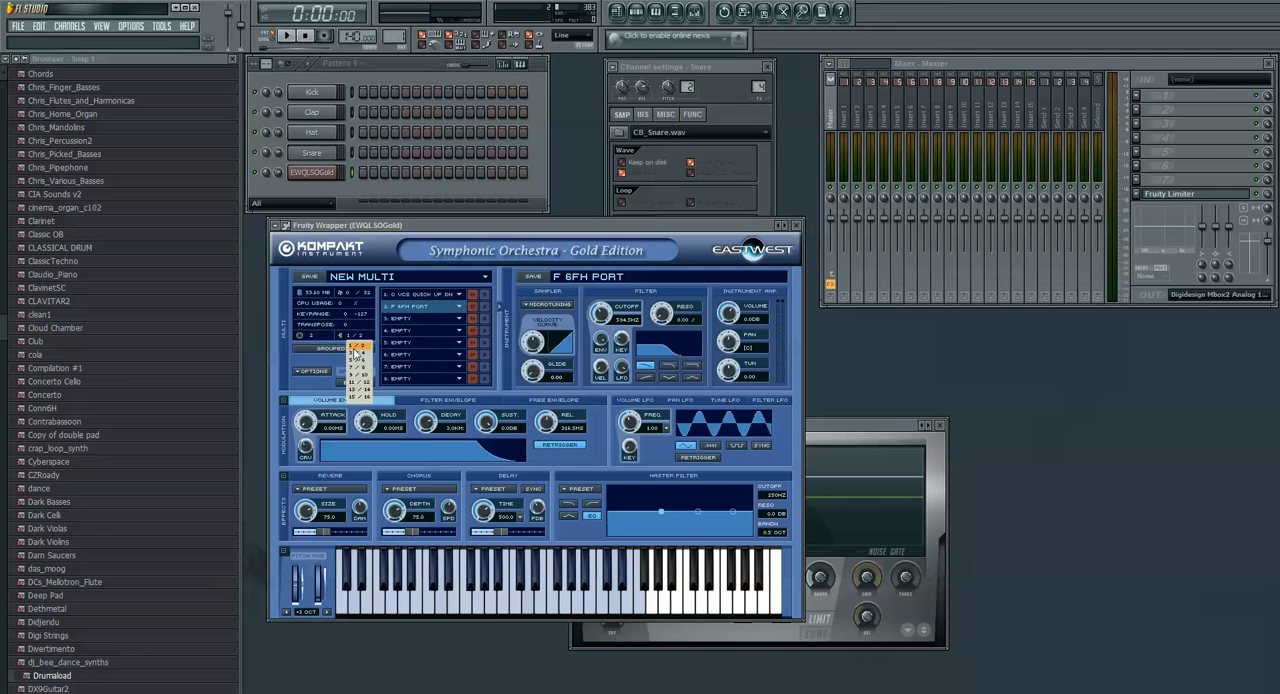
{"action": "left_click", "coordinate": [358, 350]}
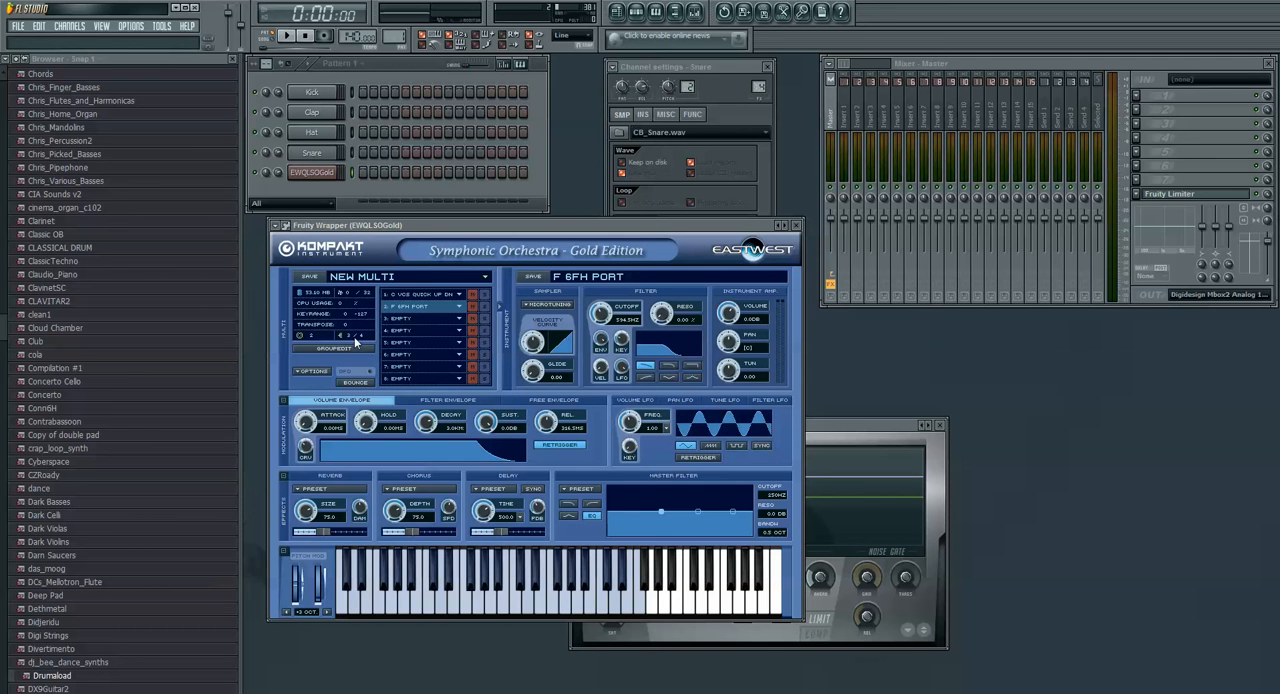
{"action": "mouse_move", "coordinate": [388, 503]}
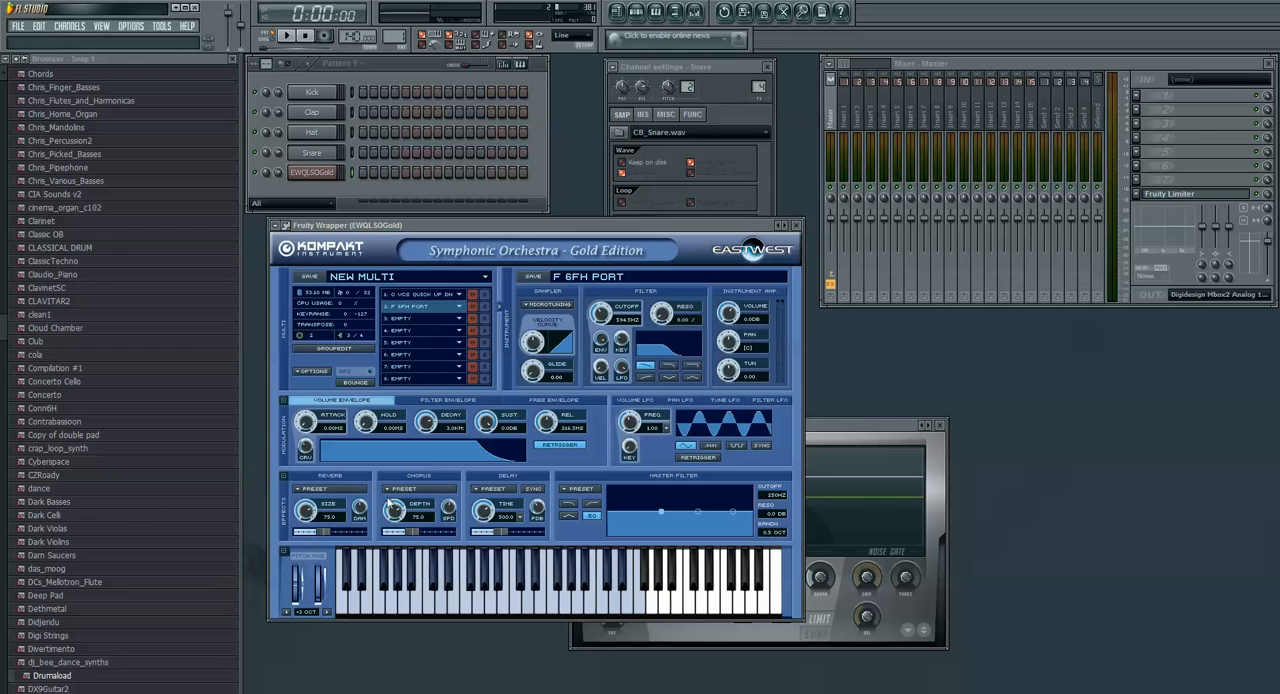
{"action": "mouse_move", "coordinate": [489, 616]}
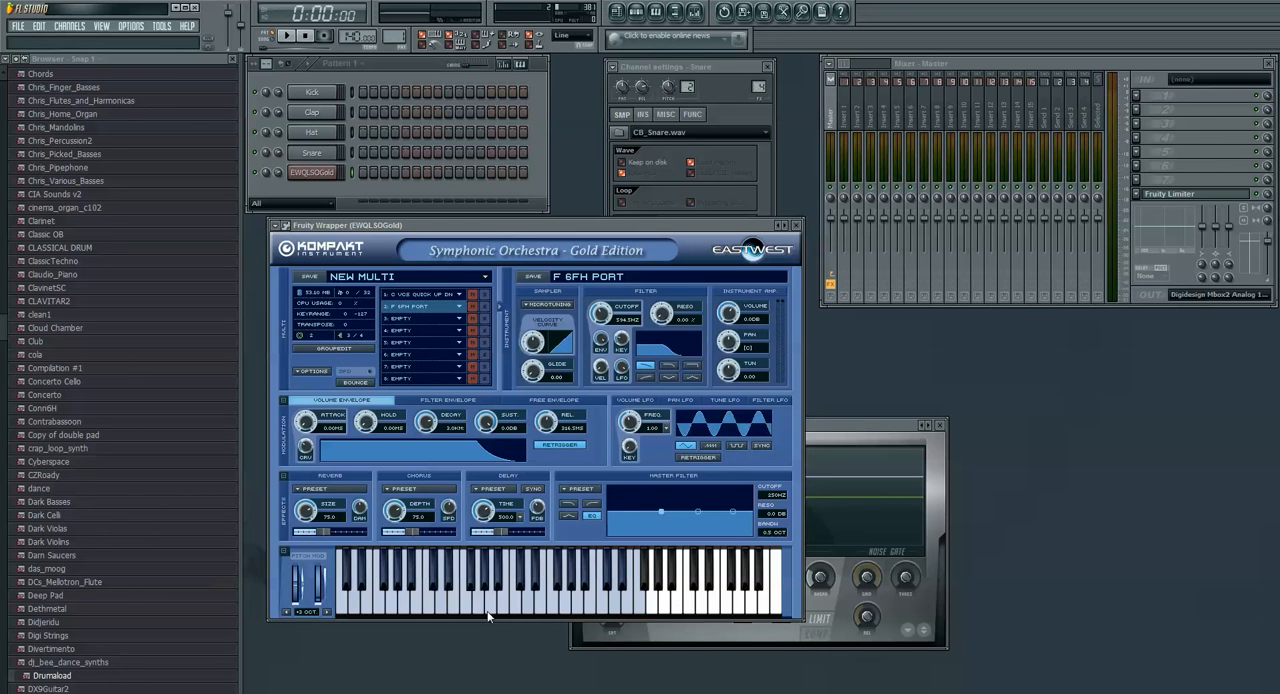
{"action": "mouse_move", "coordinate": [465, 485]}
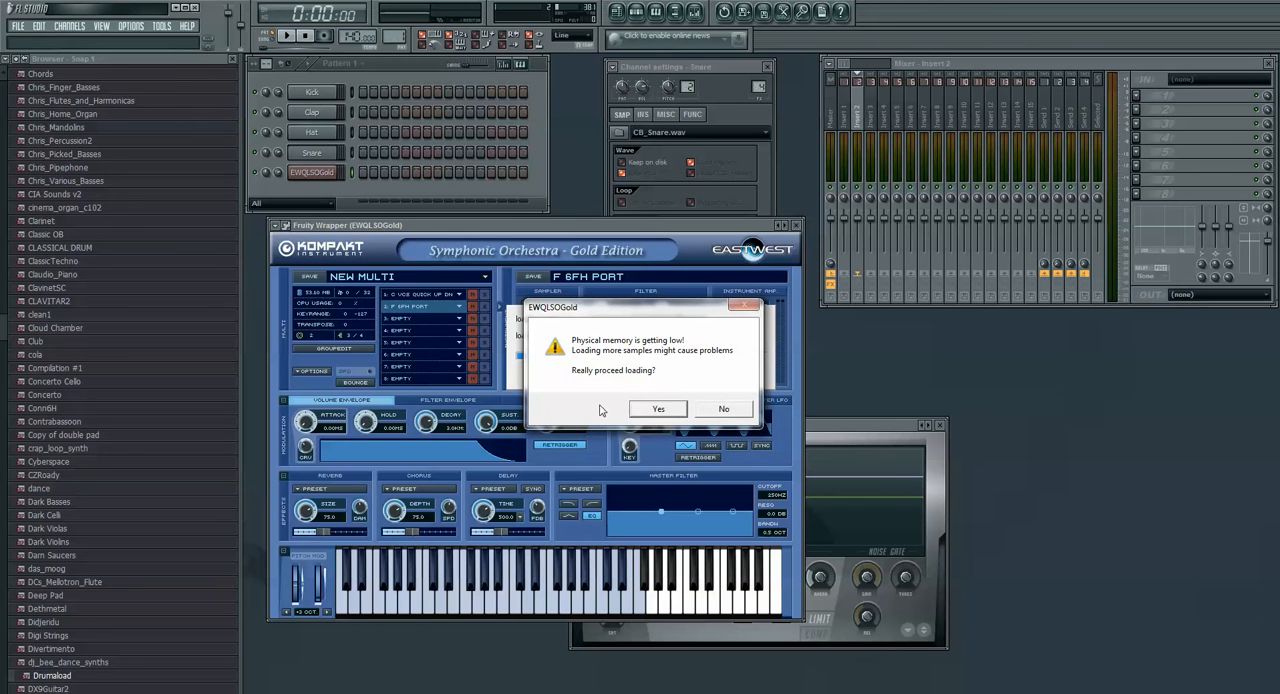
Confirm the low-memory warning so C HARP PLUCK loads into slot 3
{"action": "left_click", "coordinate": [657, 408]}
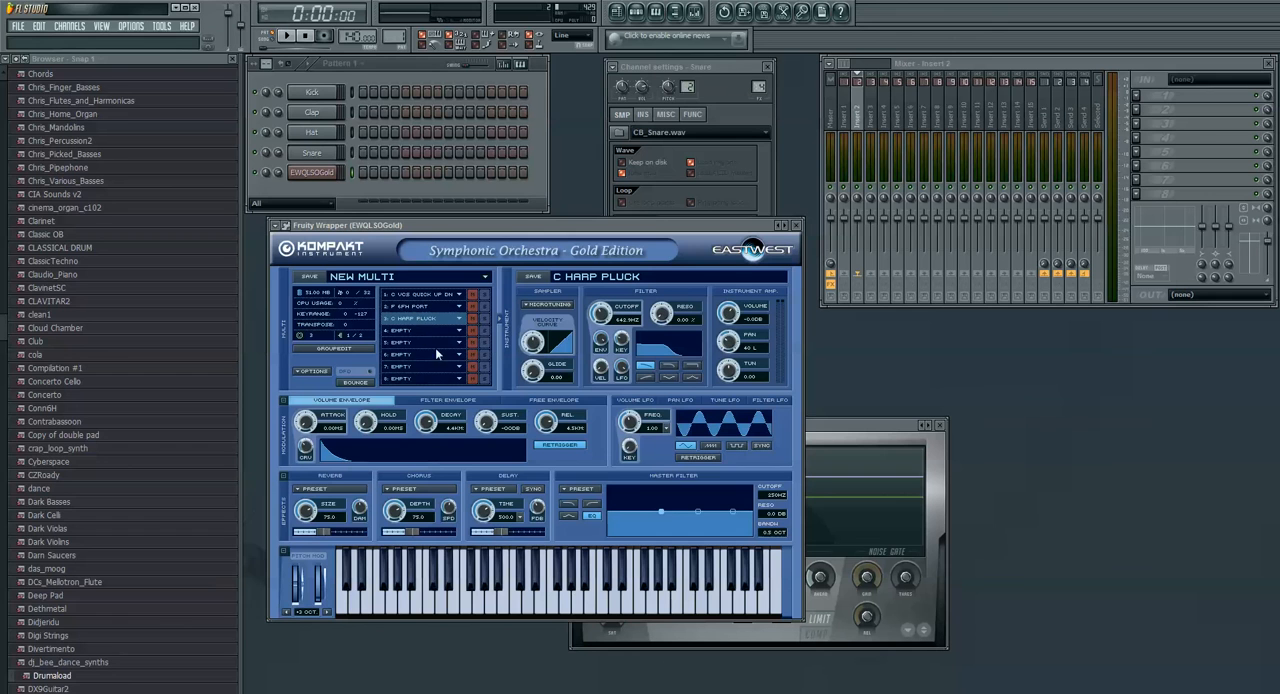
{"action": "mouse_move", "coordinate": [358, 341]}
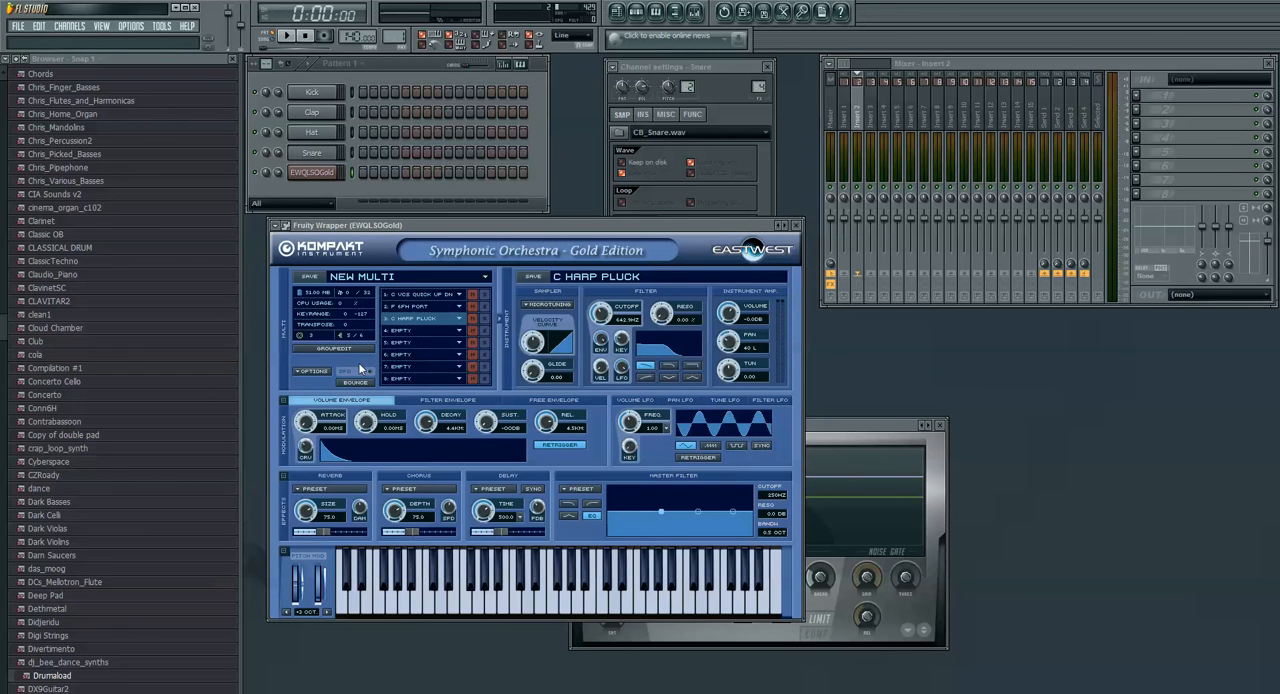
{"action": "mouse_move", "coordinate": [878, 138]}
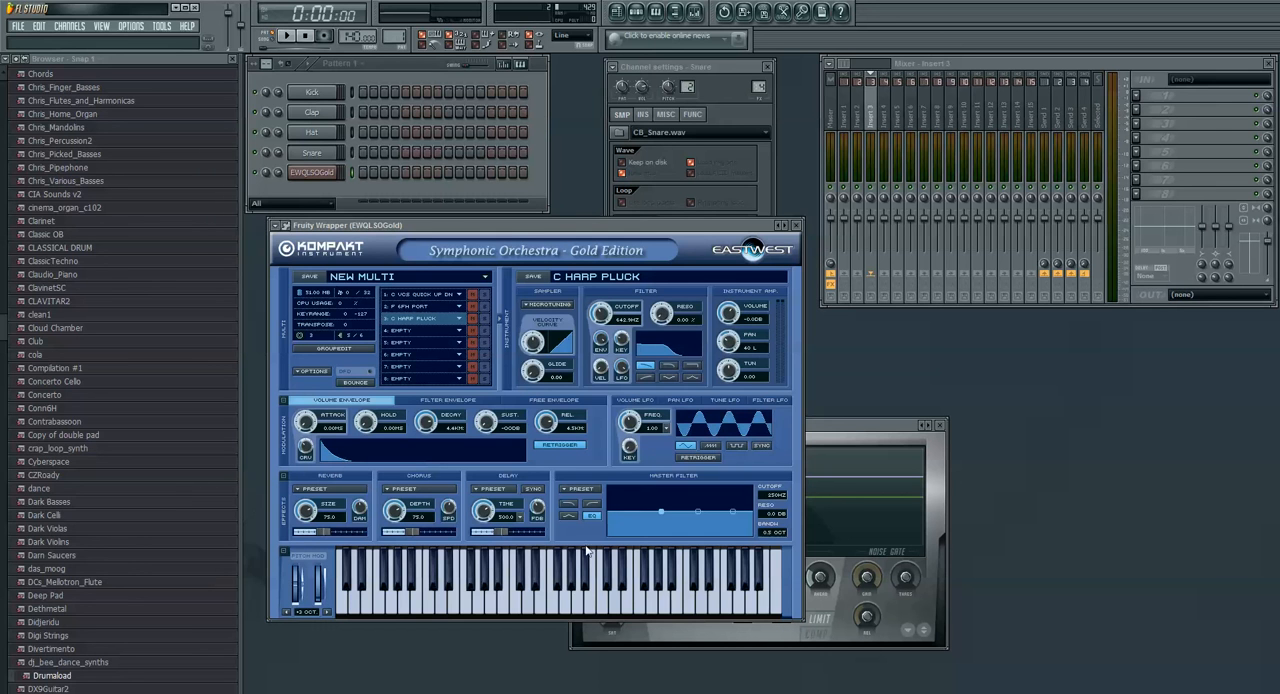
{"action": "mouse_move", "coordinate": [838, 146]}
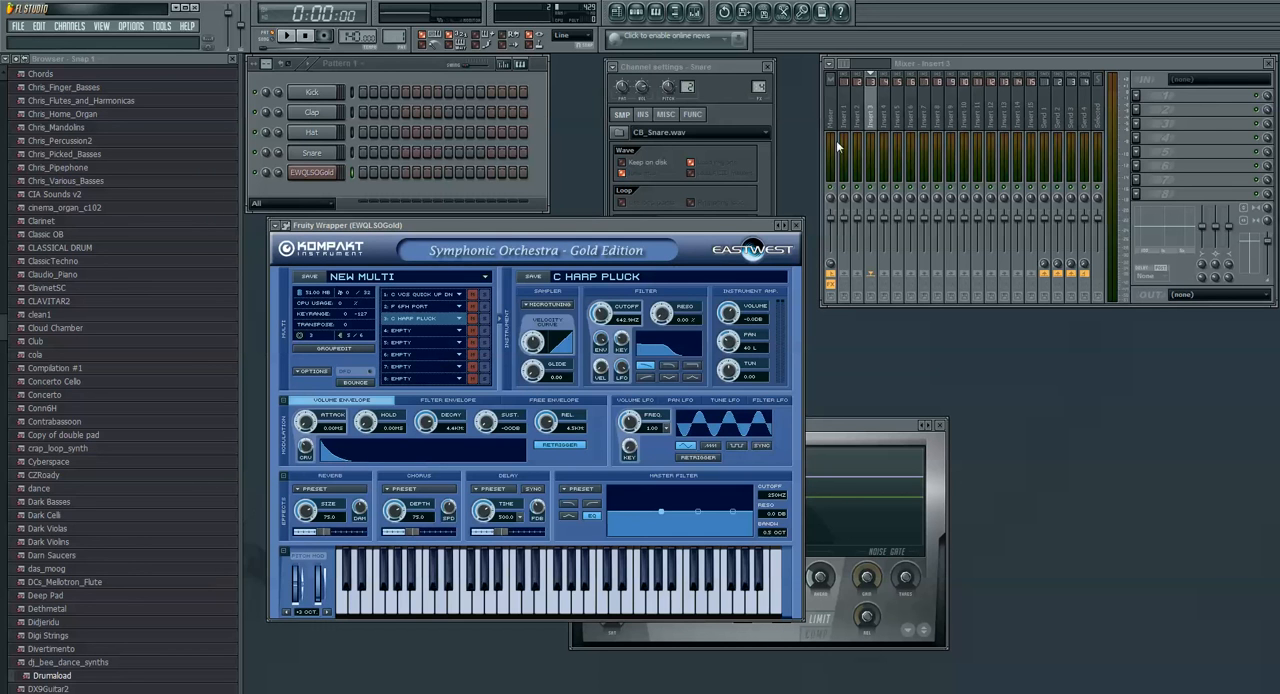
Add Fruity Phaser to mixer insert 1 for the cello
{"action": "left_click", "coordinate": [867, 110]}
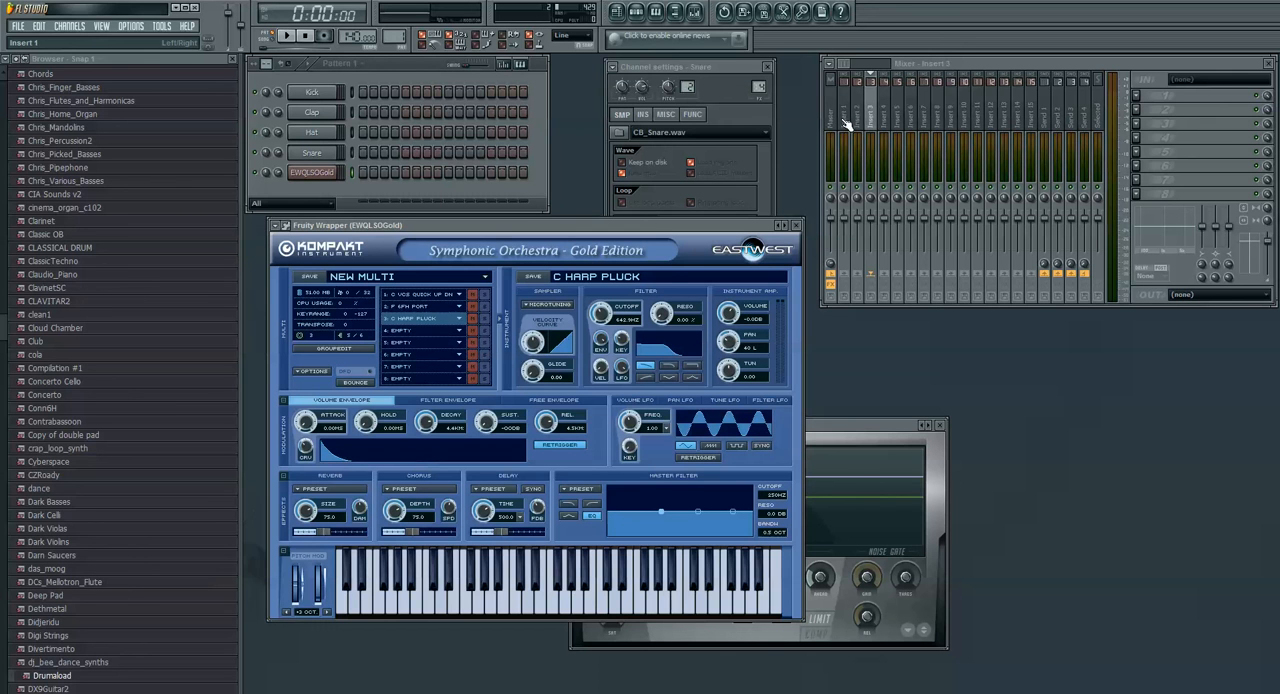
{"action": "left_click", "coordinate": [420, 294]}
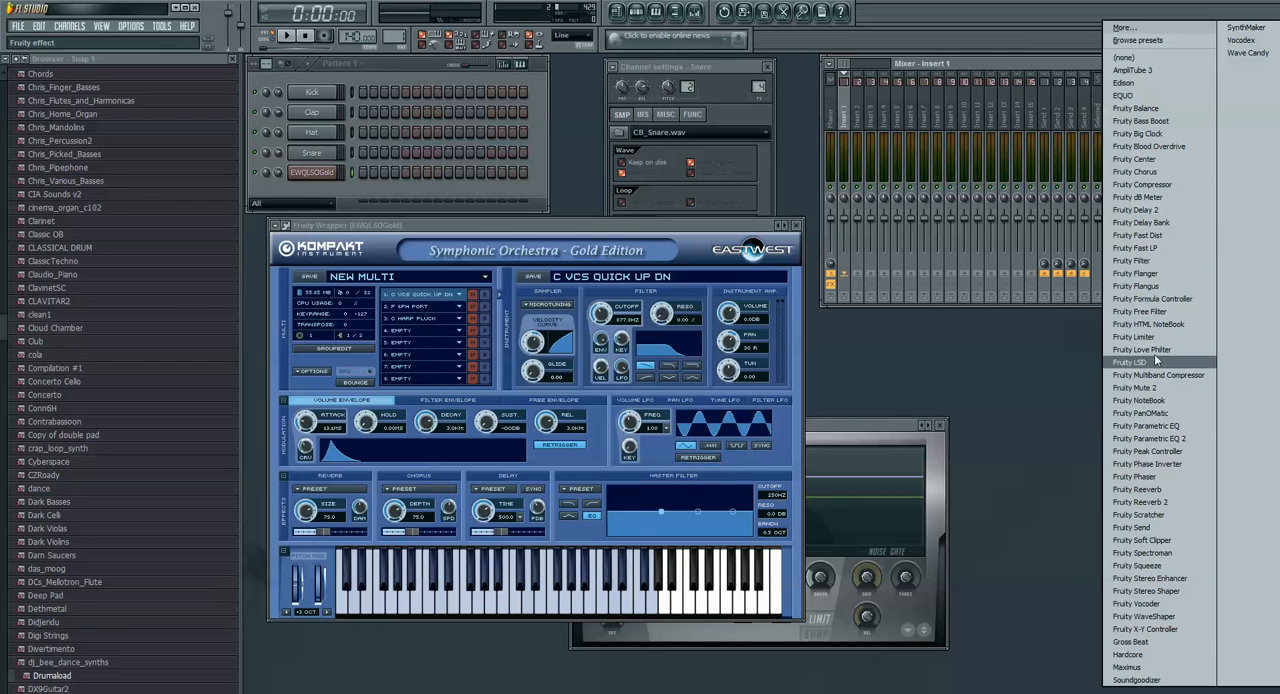
{"action": "mouse_move", "coordinate": [1137, 489]}
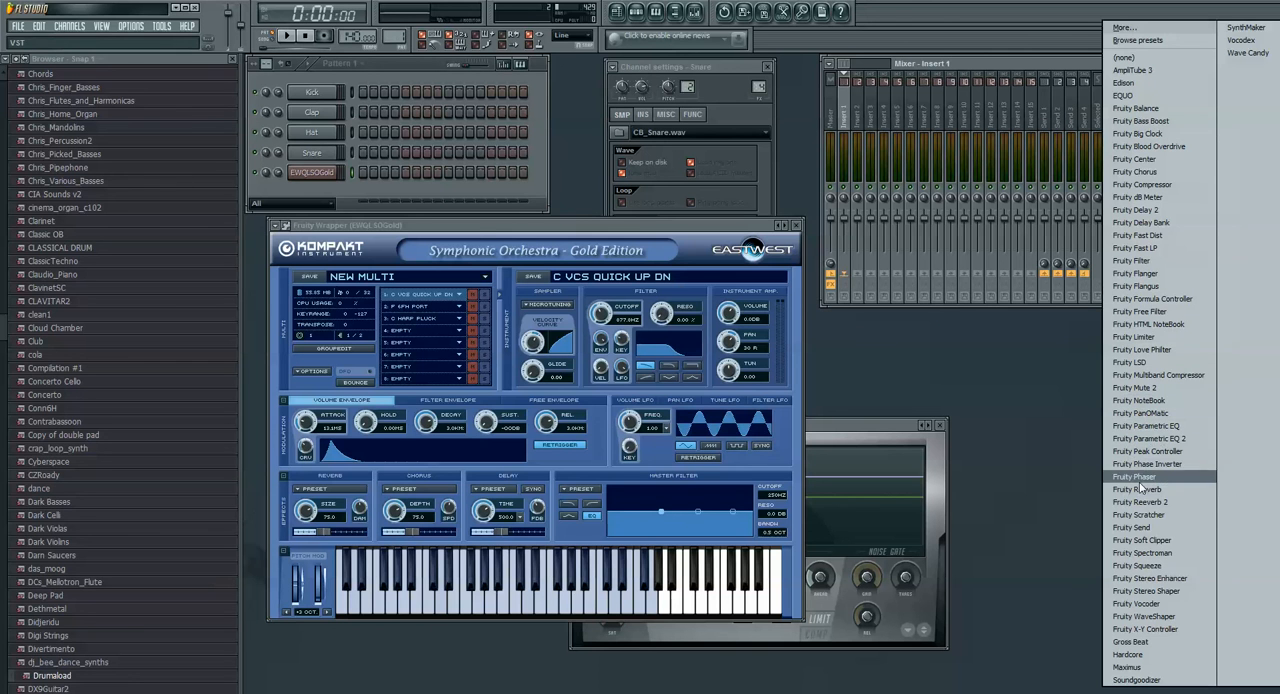
{"action": "left_click", "coordinate": [1135, 476]}
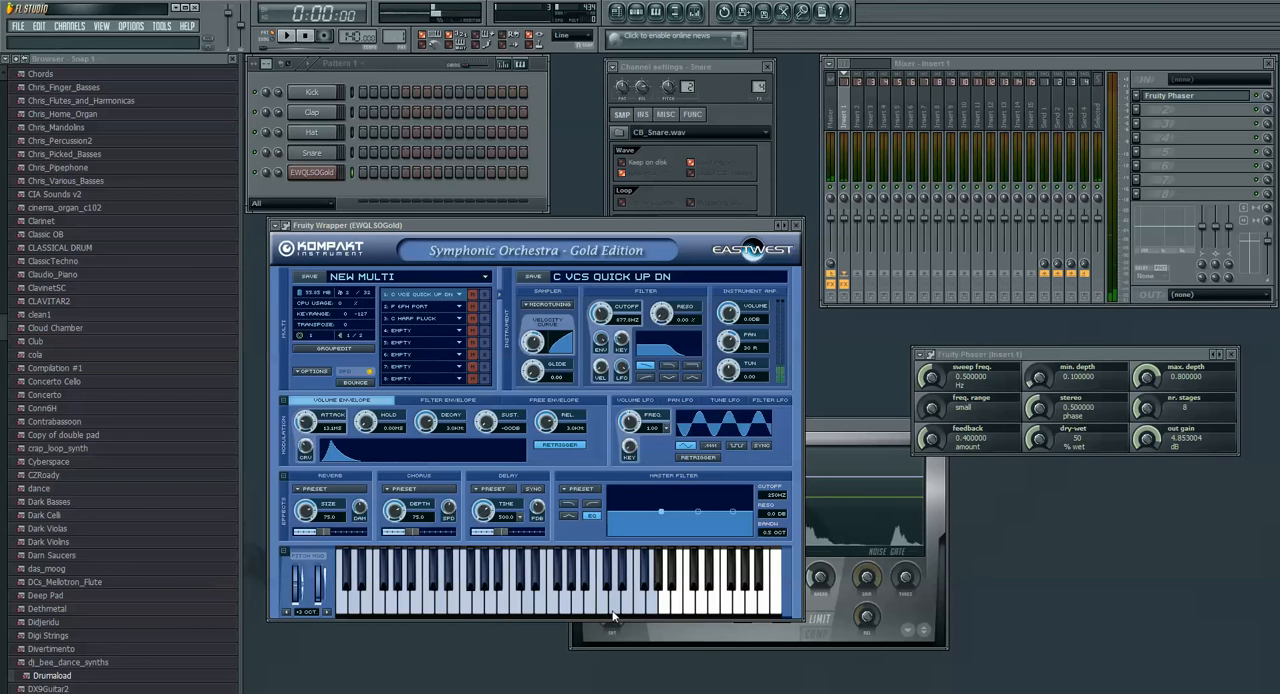
{"action": "mouse_move", "coordinate": [743, 213]}
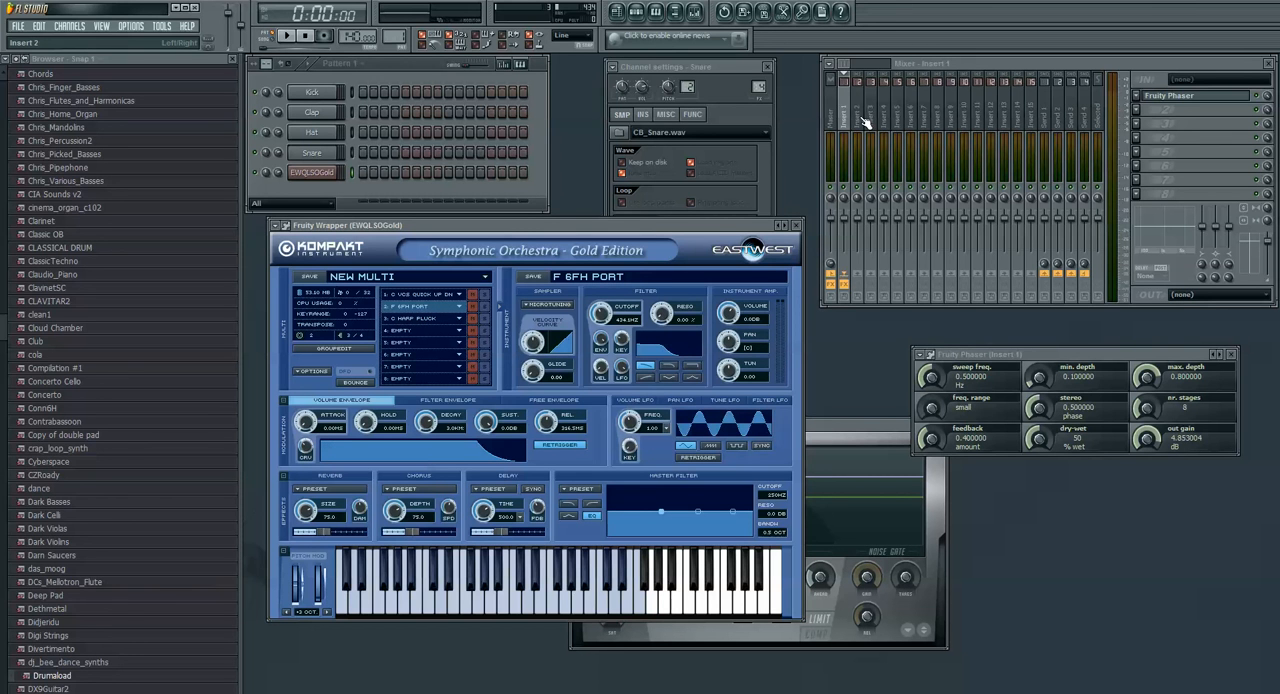
{"action": "mouse_move", "coordinate": [835, 145]}
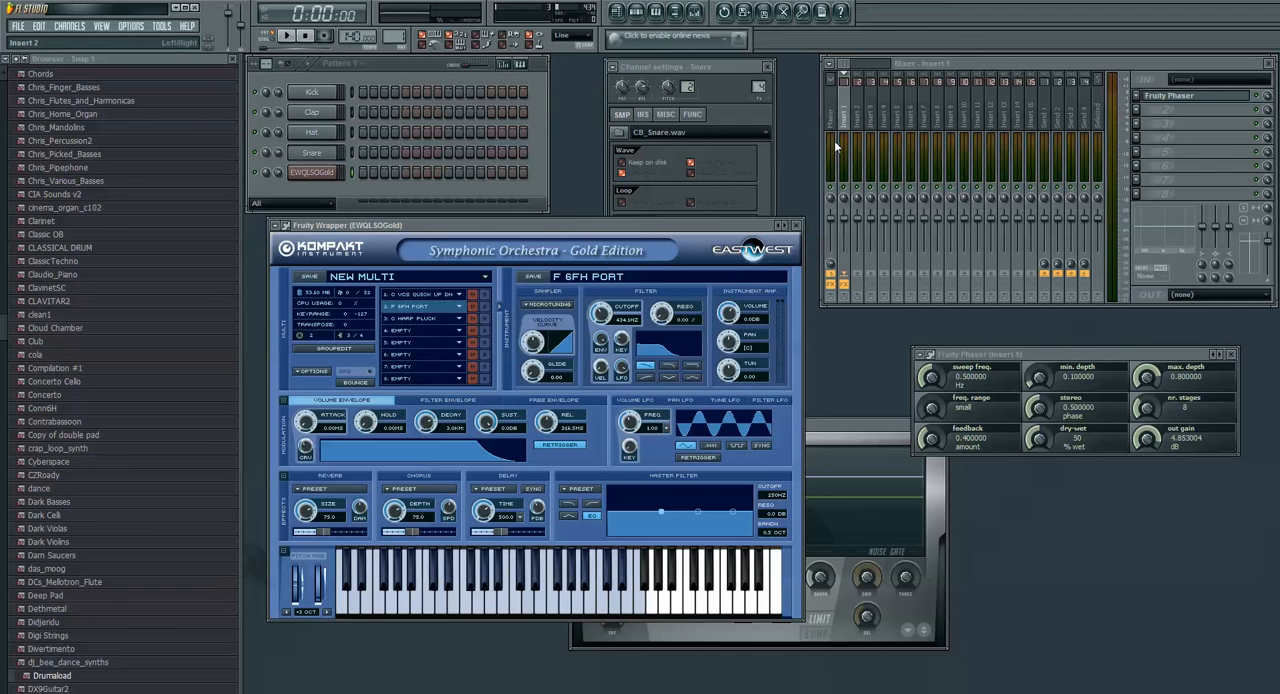
Add Fruity Delay 2 to mixer insert 3 for the harp
{"action": "left_click", "coordinate": [420, 318]}
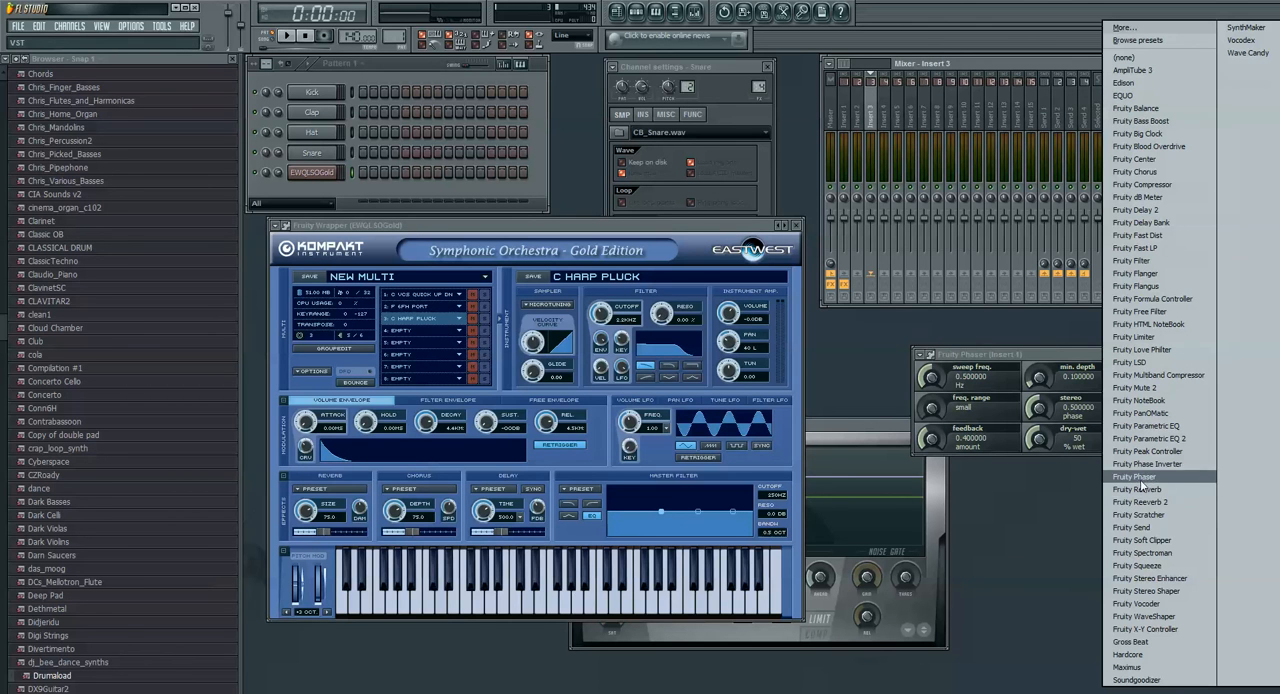
{"action": "mouse_move", "coordinate": [1136, 210]}
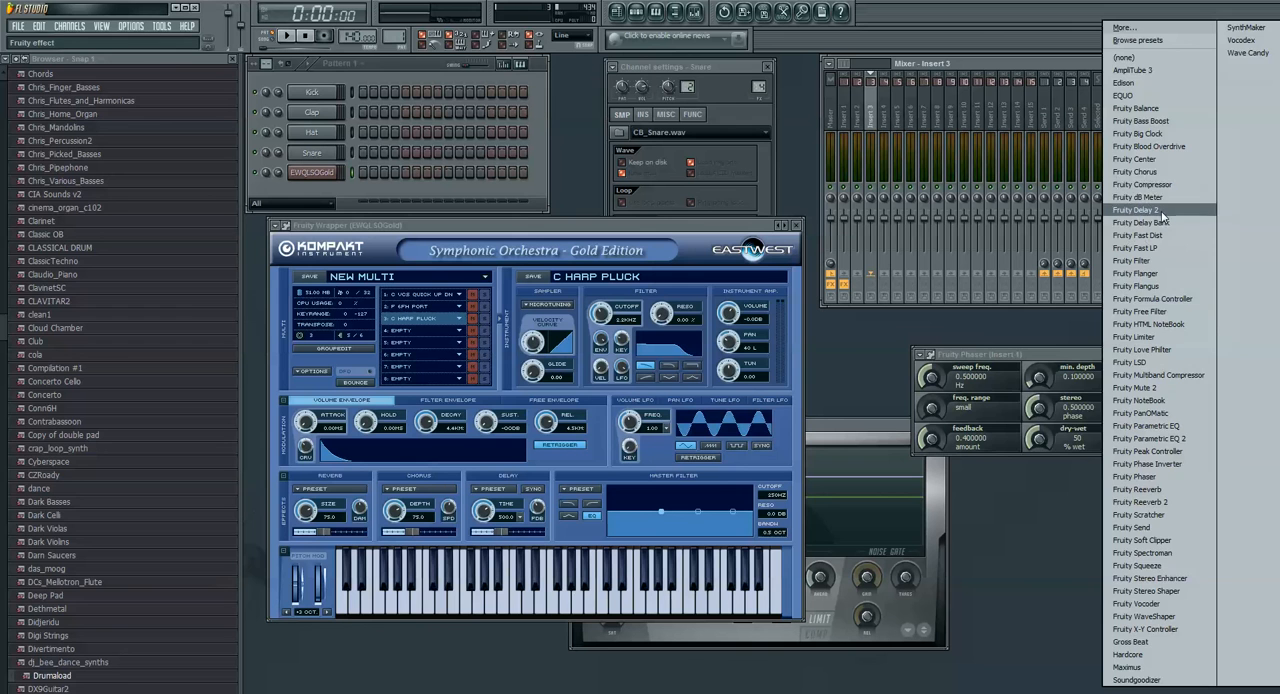
{"action": "left_click", "coordinate": [1138, 210]}
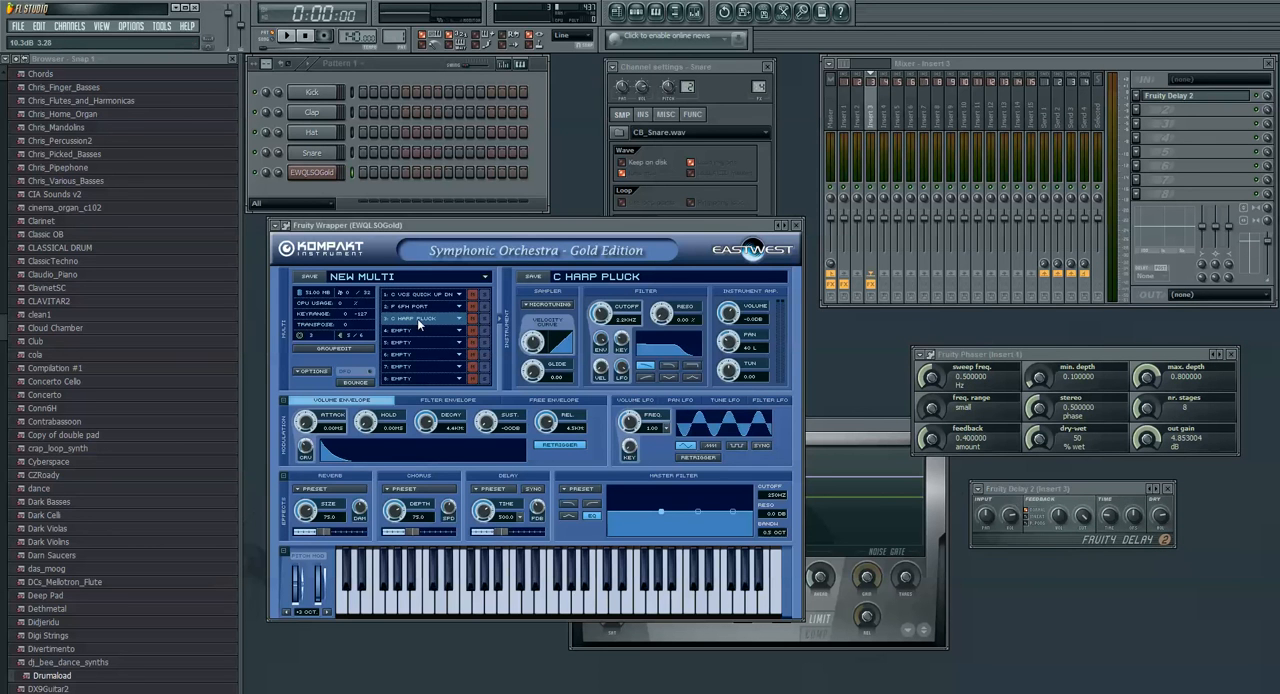
{"action": "mouse_move", "coordinate": [538, 615]}
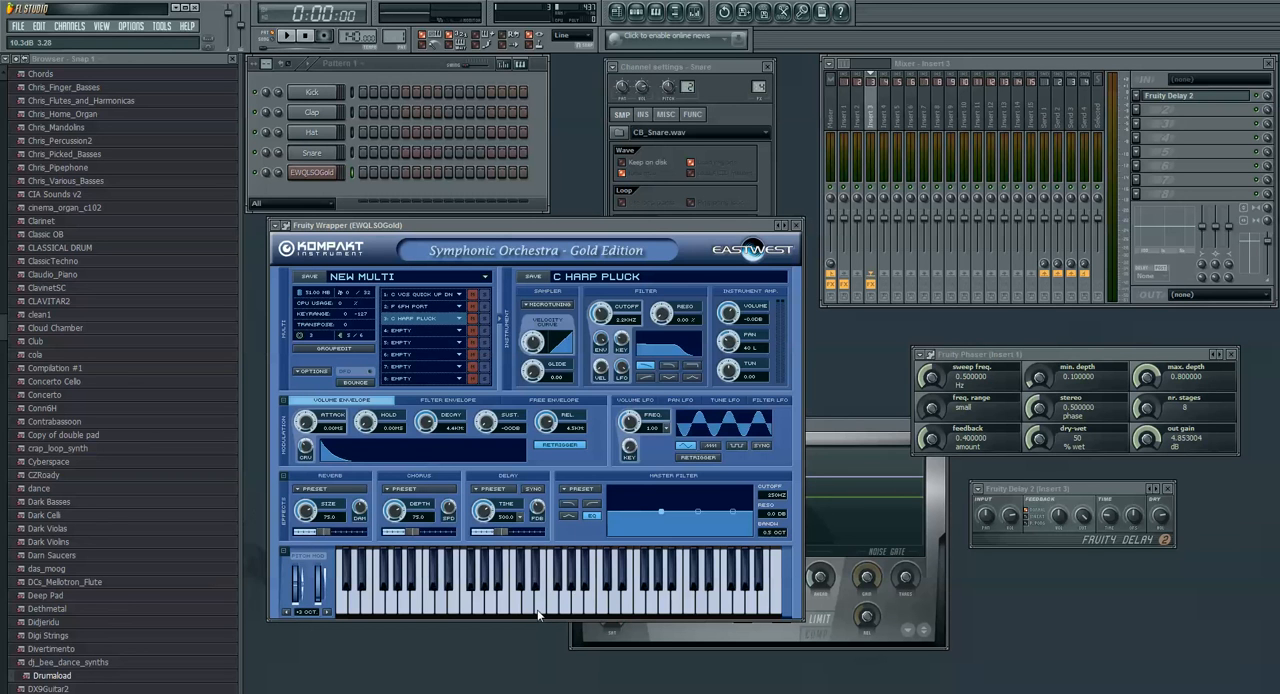
{"action": "mouse_move", "coordinate": [817, 186]}
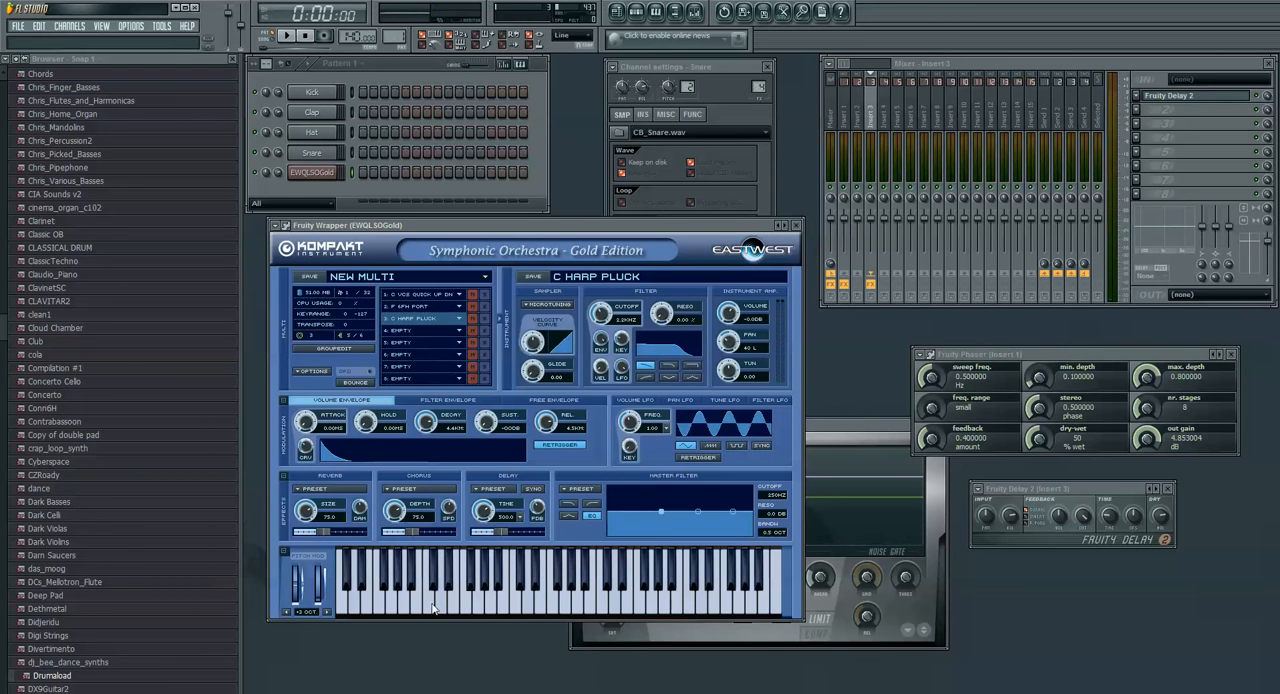
{"action": "mouse_move", "coordinate": [426, 600]}
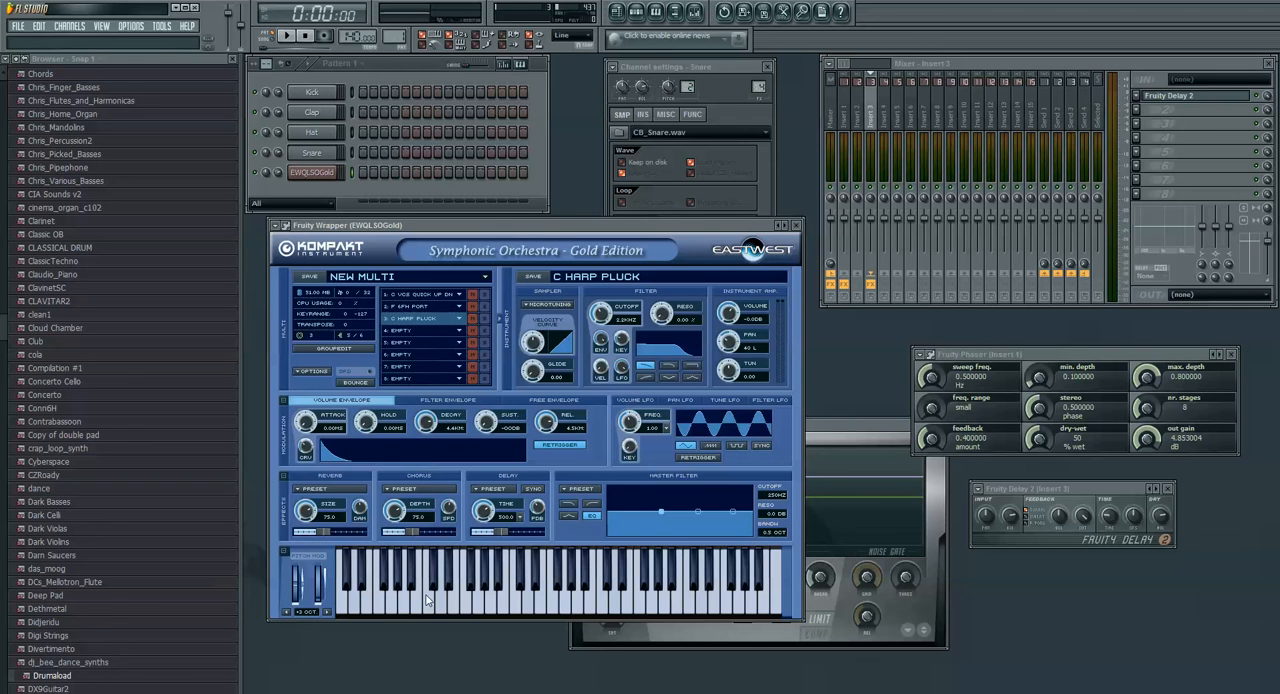